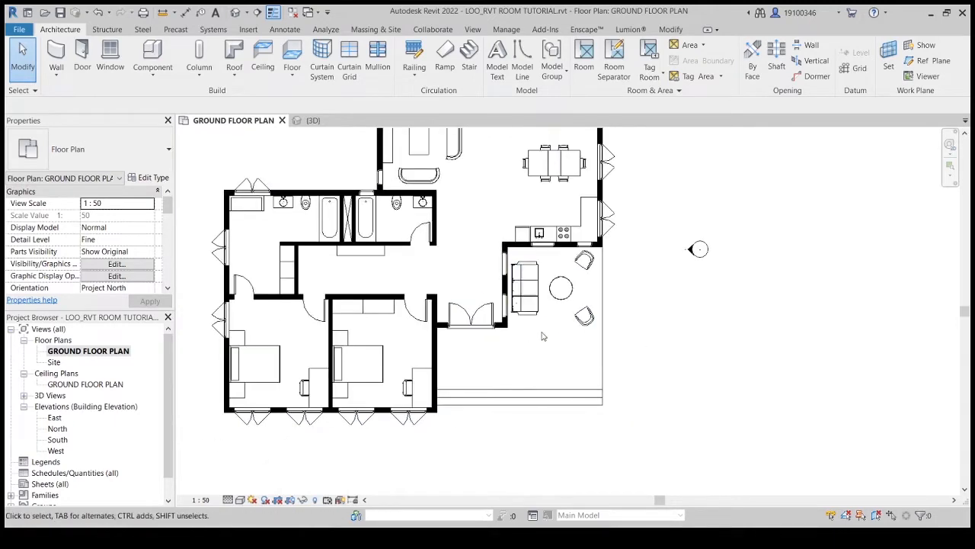
mouse_move(557, 342)
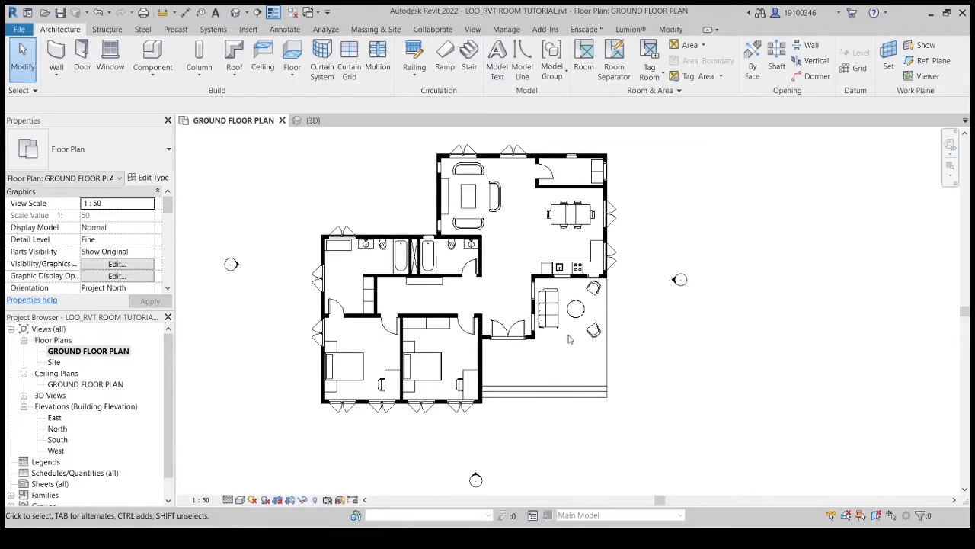
mouse_move(561, 351)
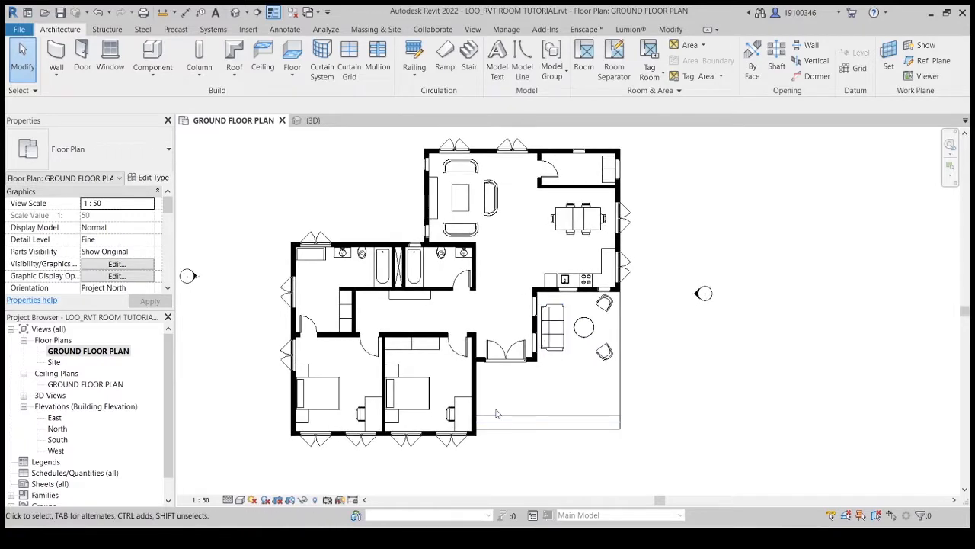
- Start the Room tool and place the first tagged rooms in the enclosed spaces
click(506, 351)
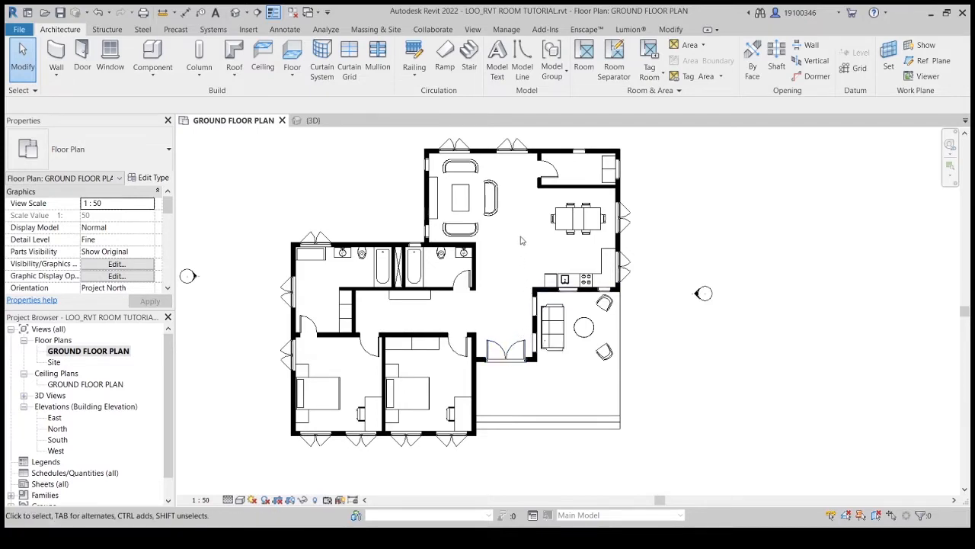
mouse_move(515, 244)
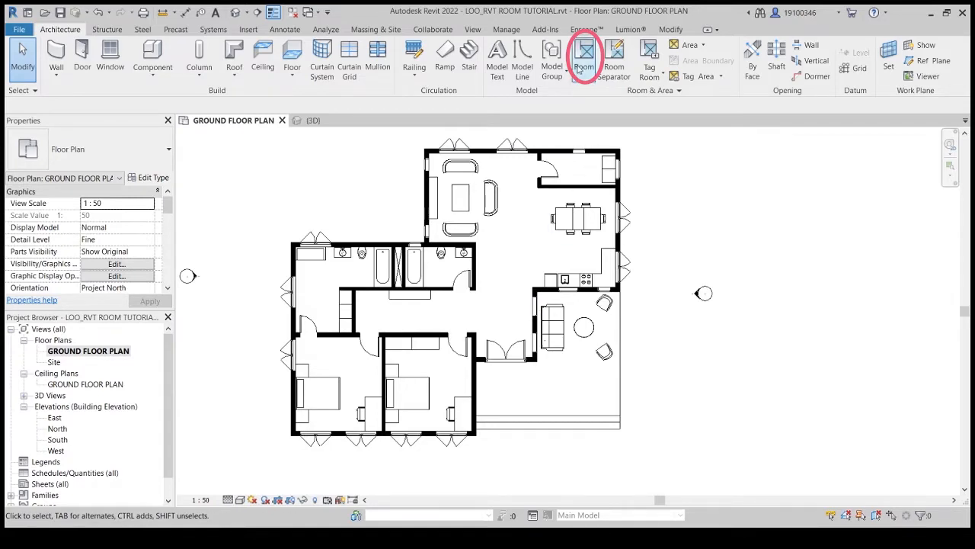
click(488, 198)
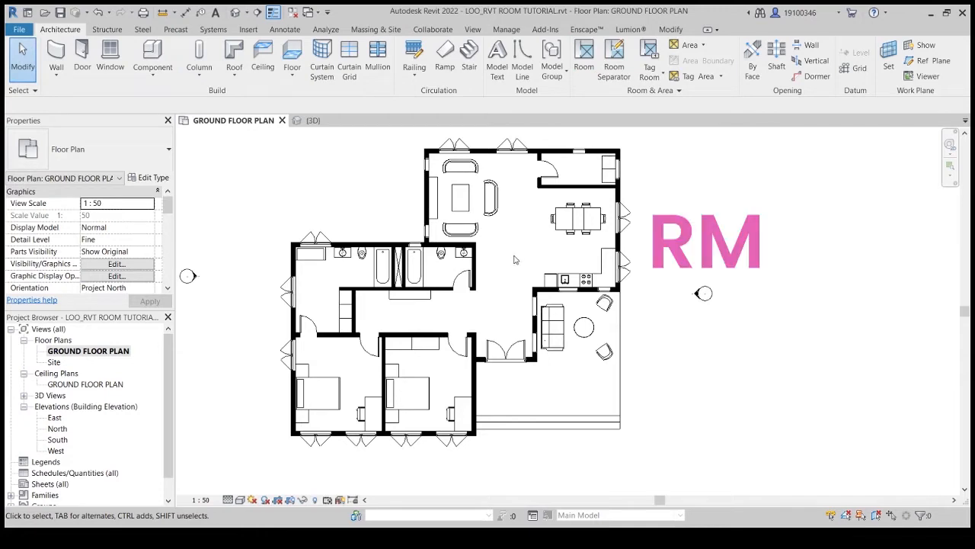
click(584, 58)
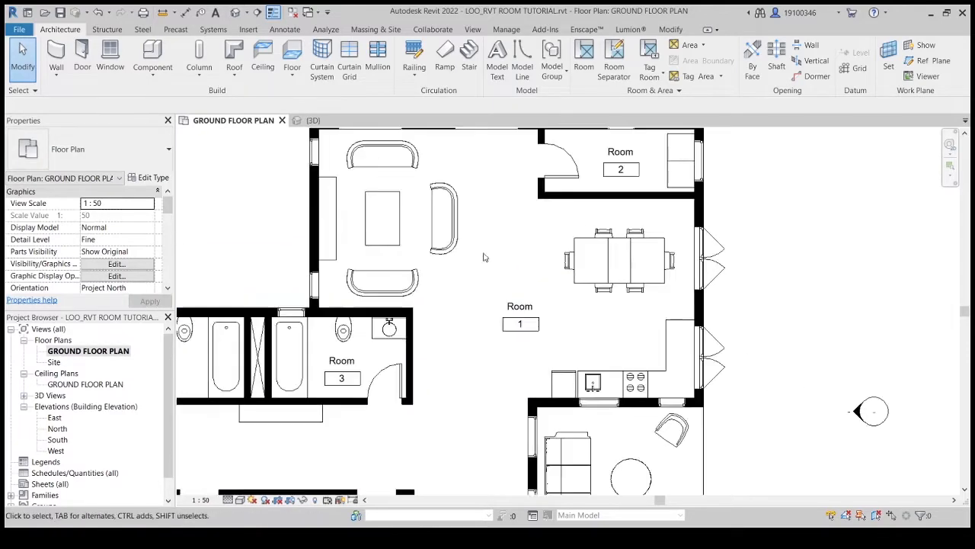
mouse_move(481, 165)
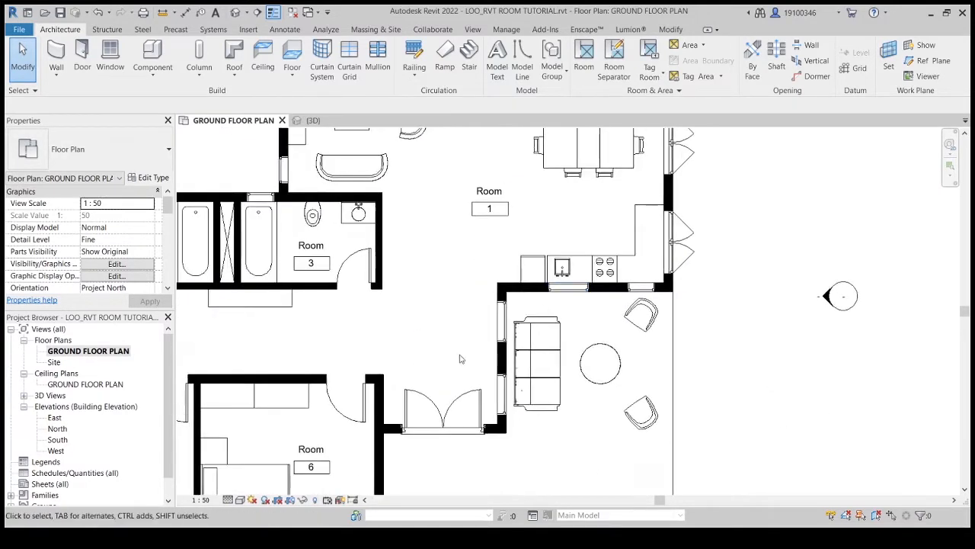
- Begin a Room Separator line across the open living, dining and kitchen space
click(442, 411)
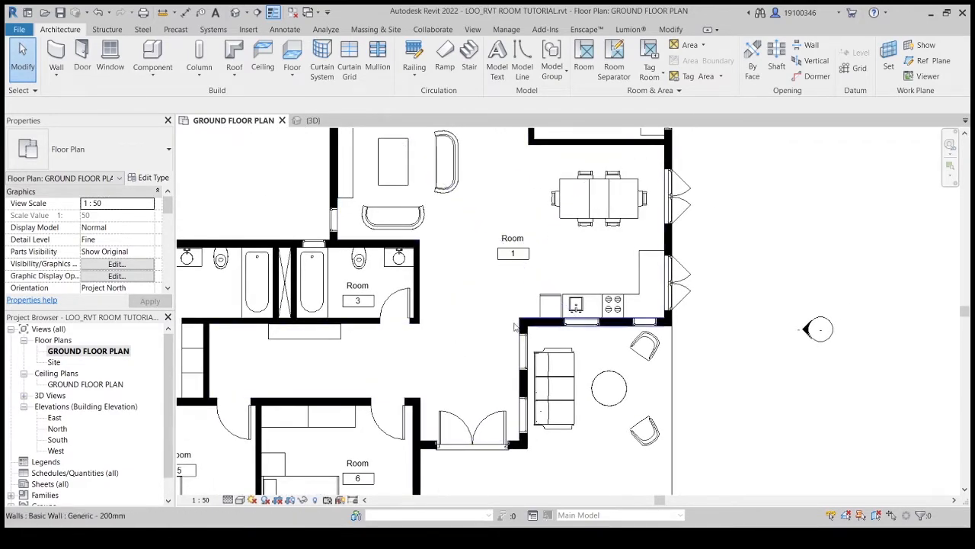
click(616, 64)
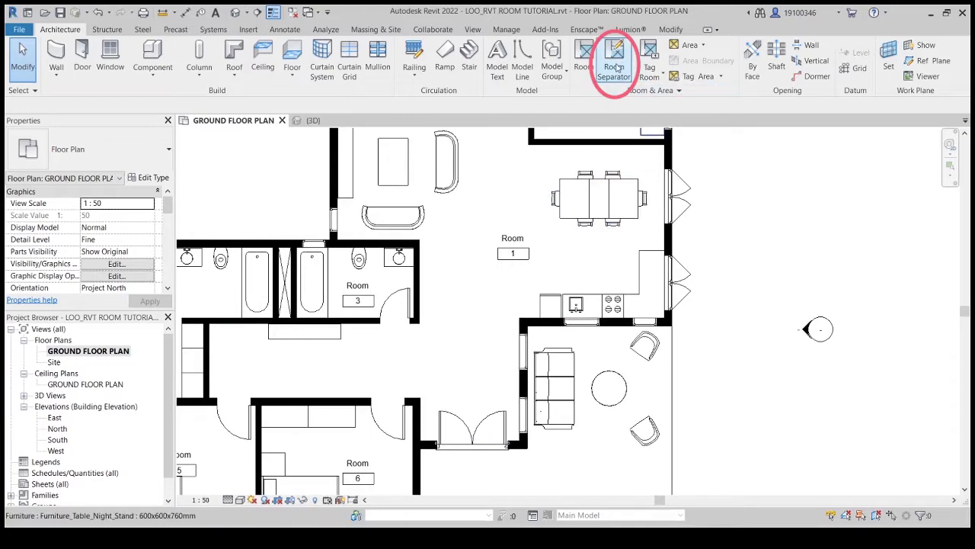
click(615, 61)
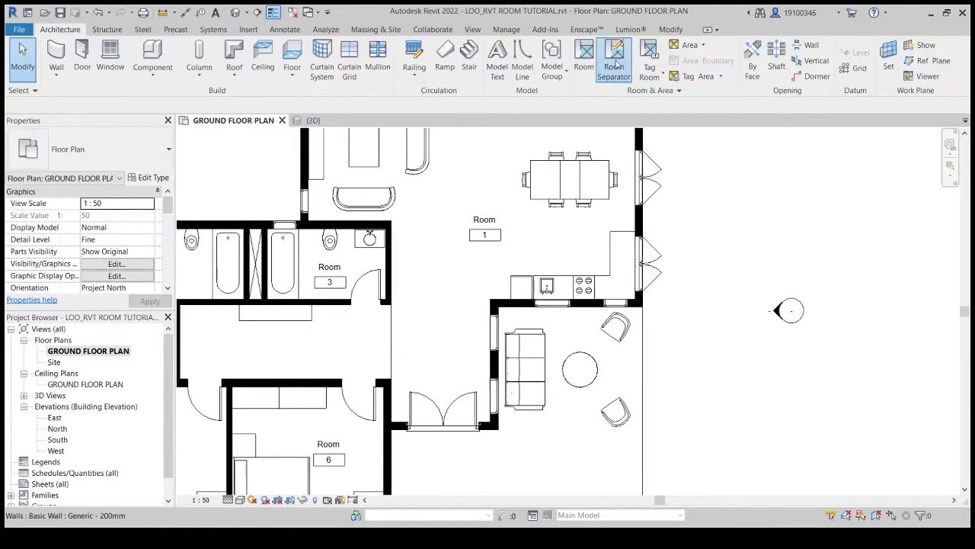
click(615, 58)
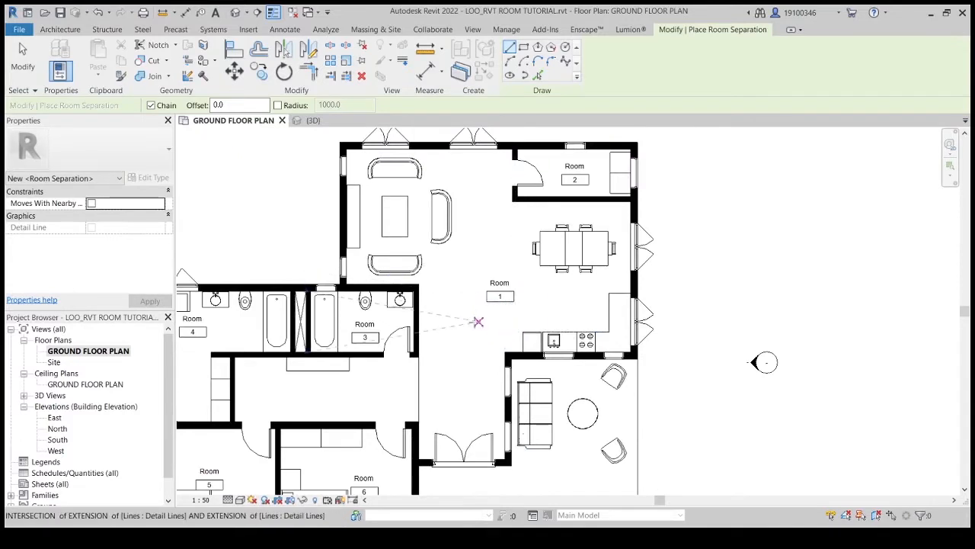
mouse_move(454, 293)
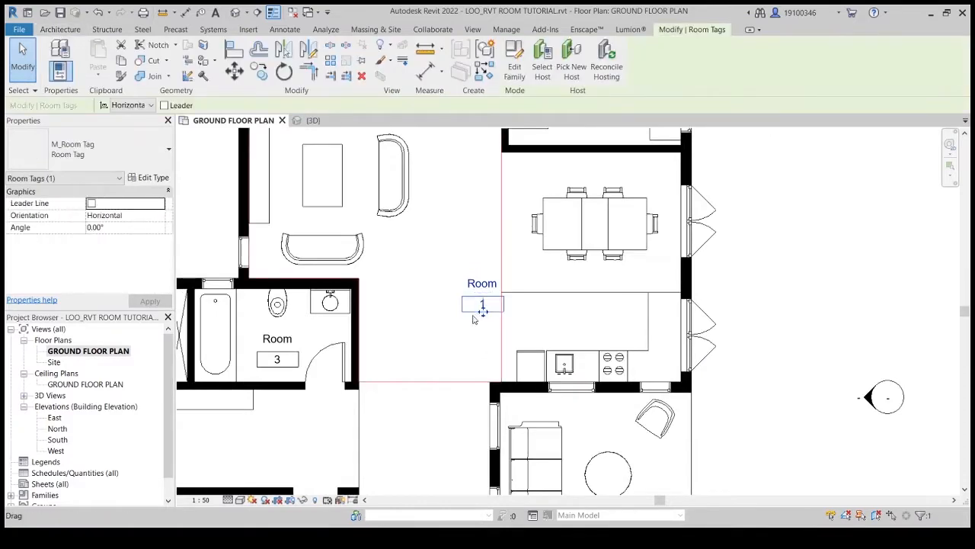
- Reposition a room tag and begin renaming the living space room, typing 'LI'
drag(482, 304, 422, 247)
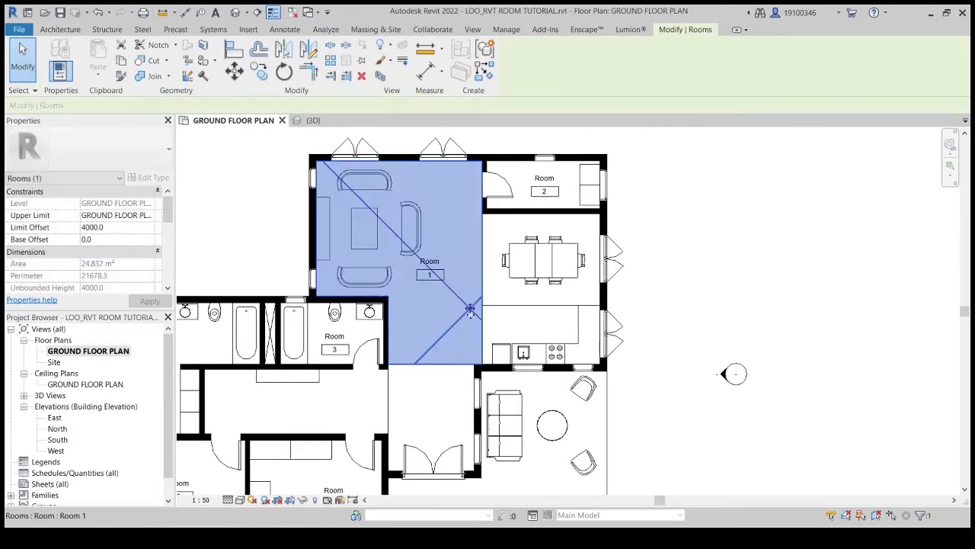
click(505, 299)
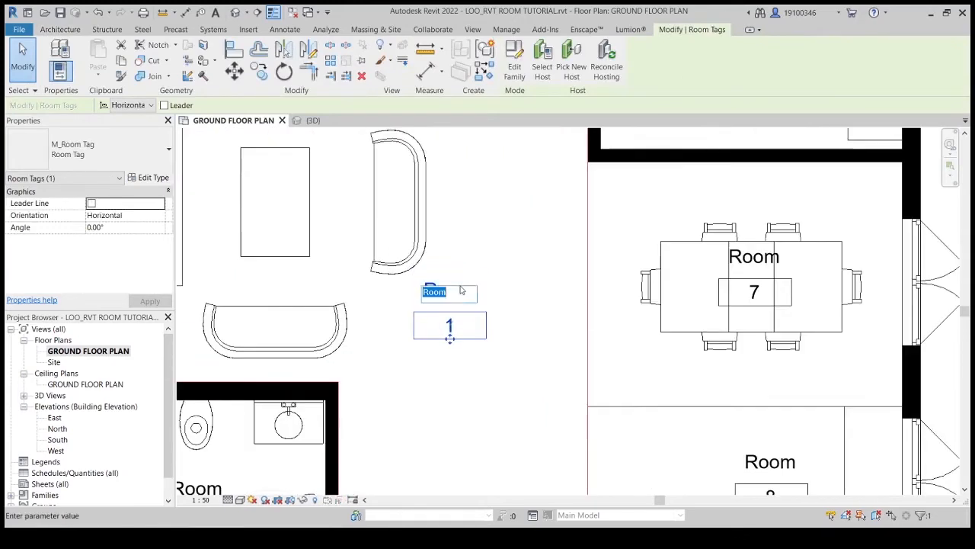
text(LI)
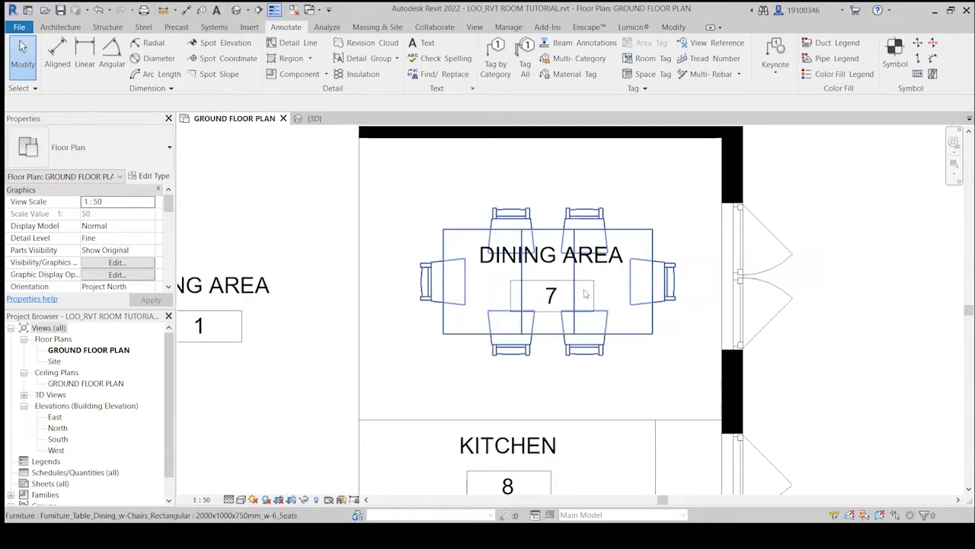
- In the room tag's Type Properties, turn off Show Room Number and Show Area so tags show names only
click(552, 286)
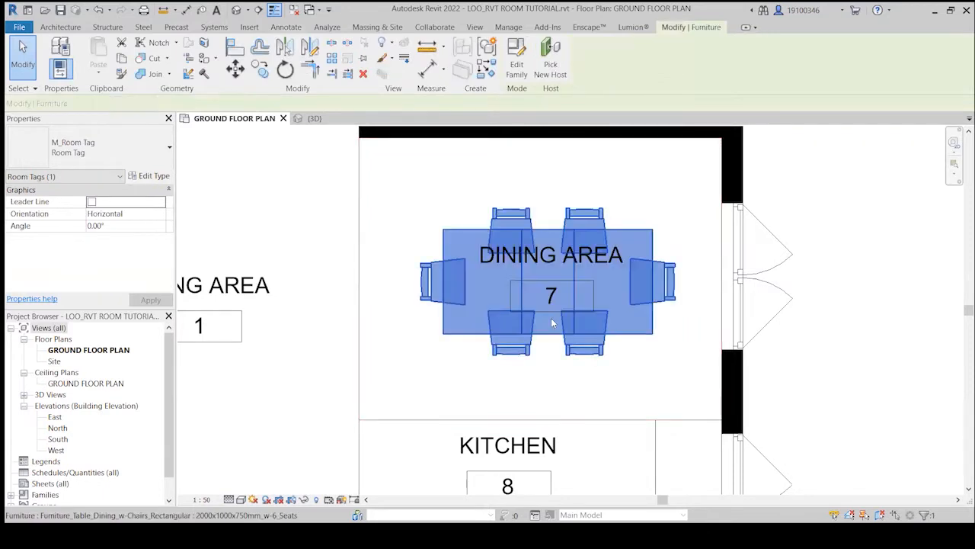
click(552, 296)
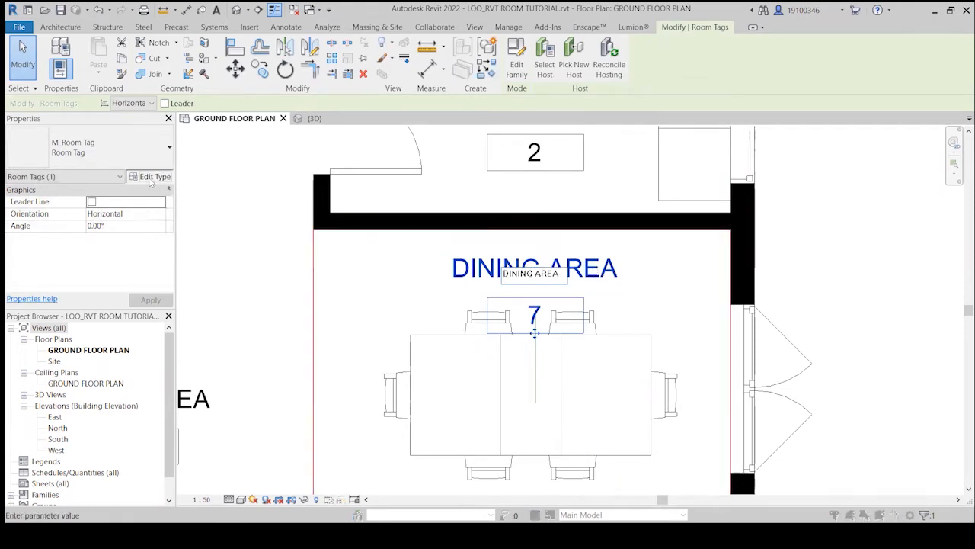
click(154, 177)
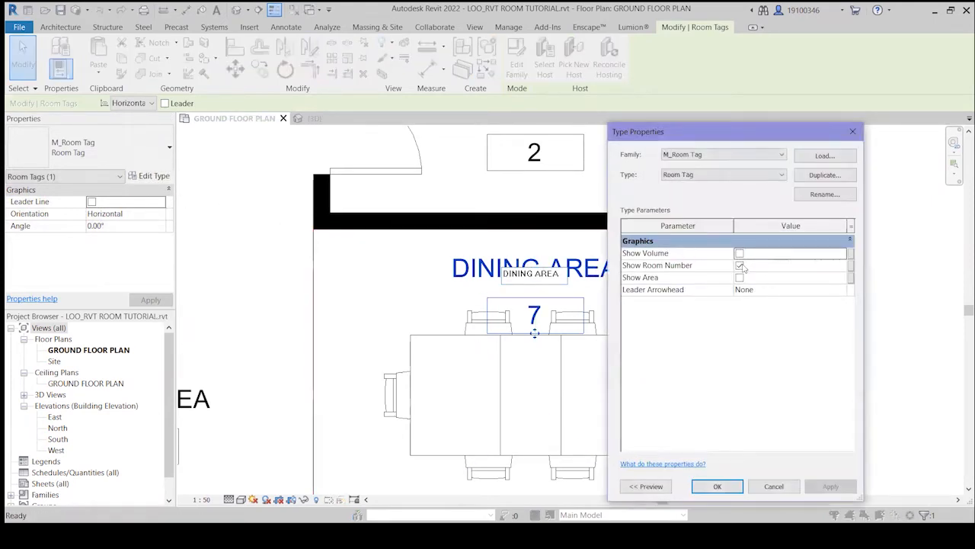
click(739, 266)
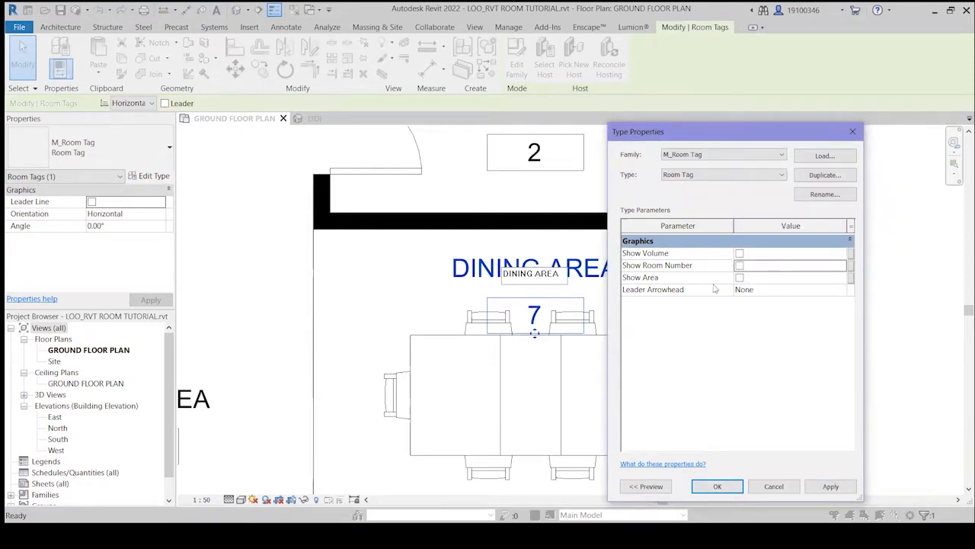
click(739, 277)
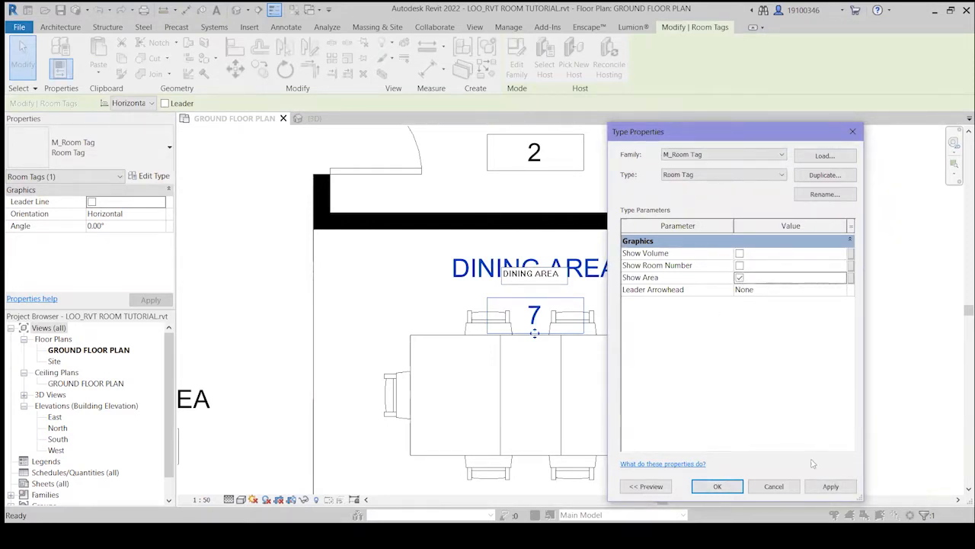
click(739, 278)
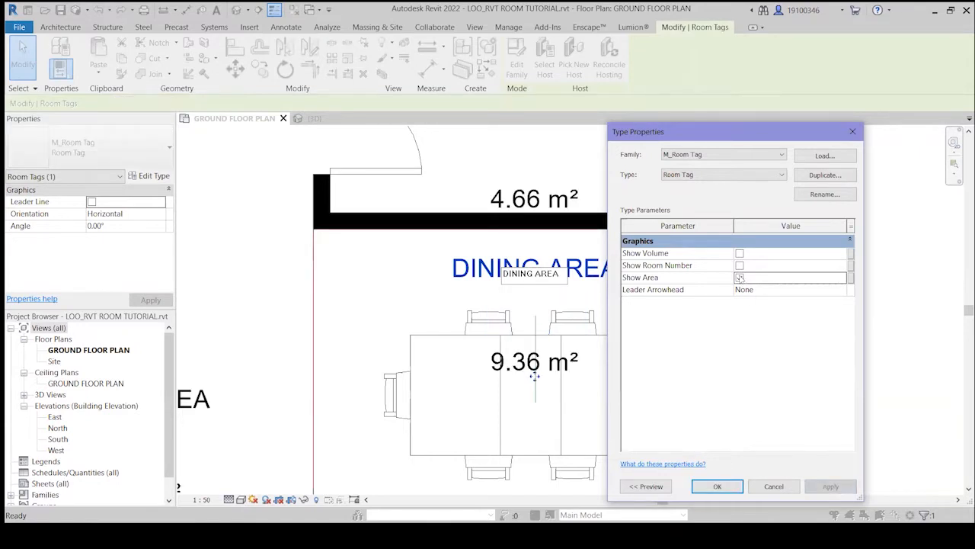
click(740, 266)
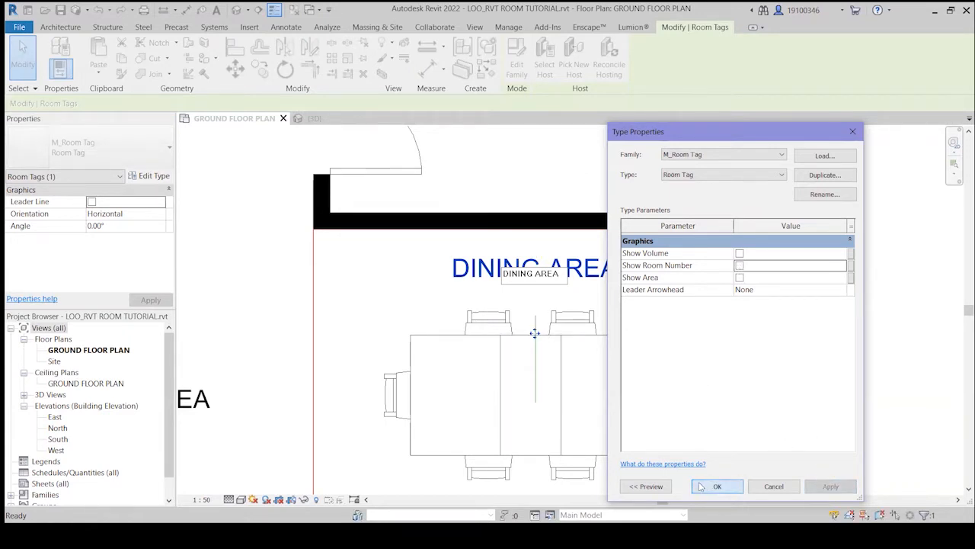
click(717, 486)
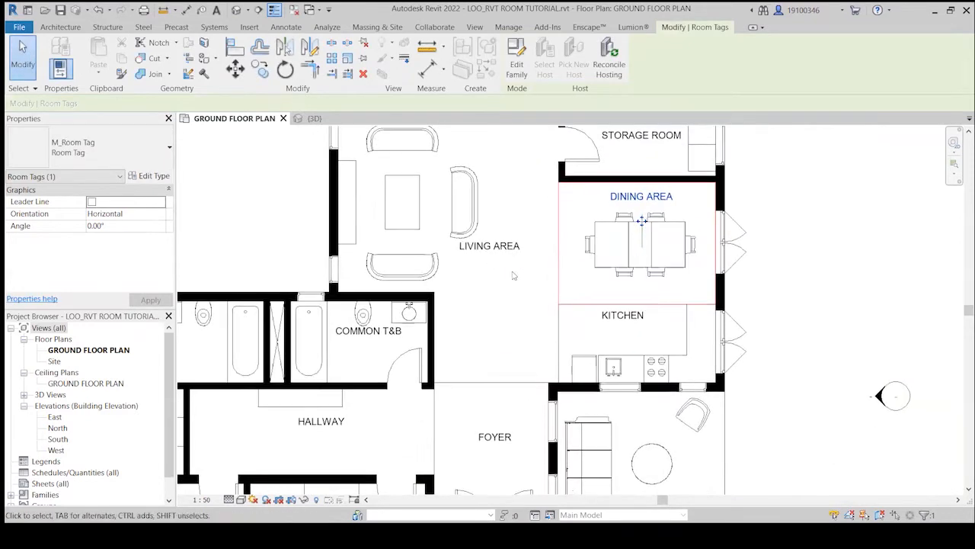
- In the room tag's Type Properties, enable Show Area so tags display each room's area in m²
right_click(488, 245)
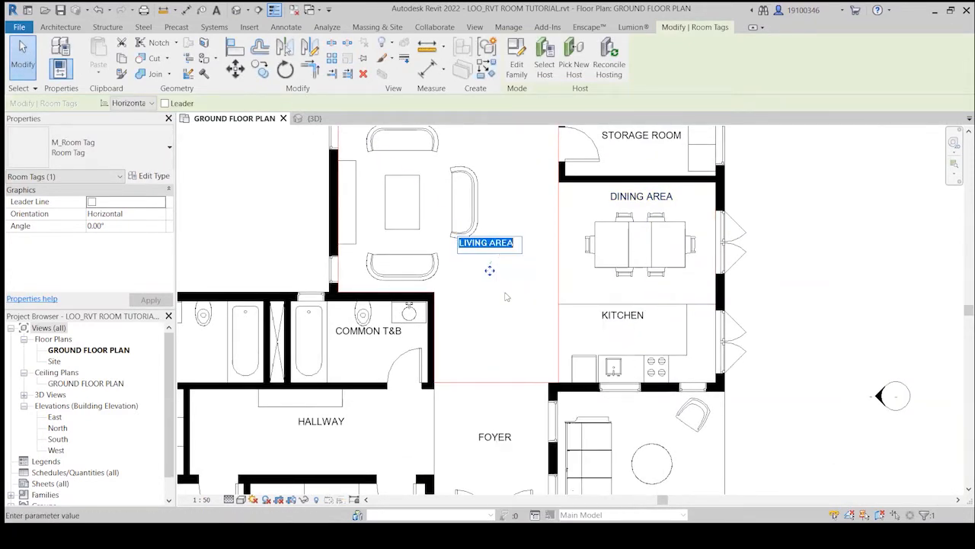
click(454, 294)
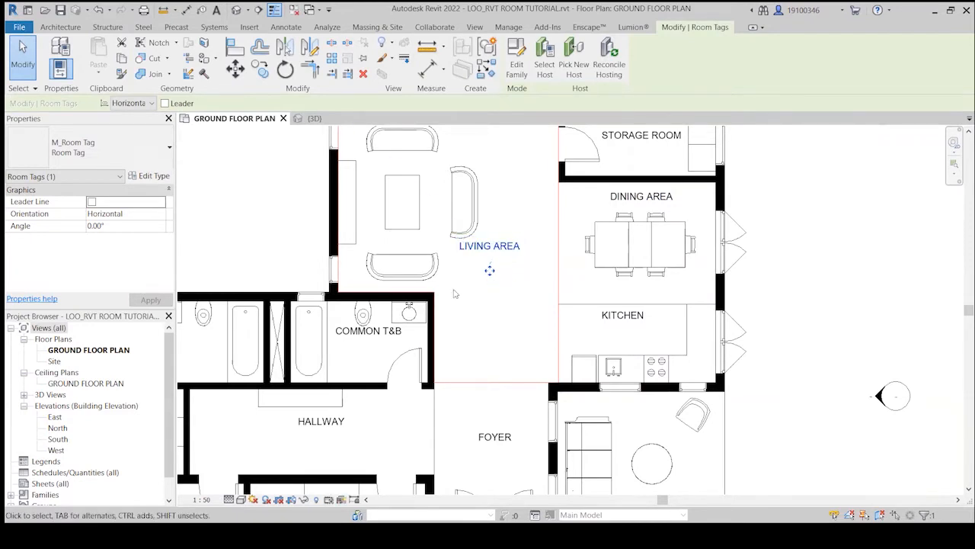
click(149, 177)
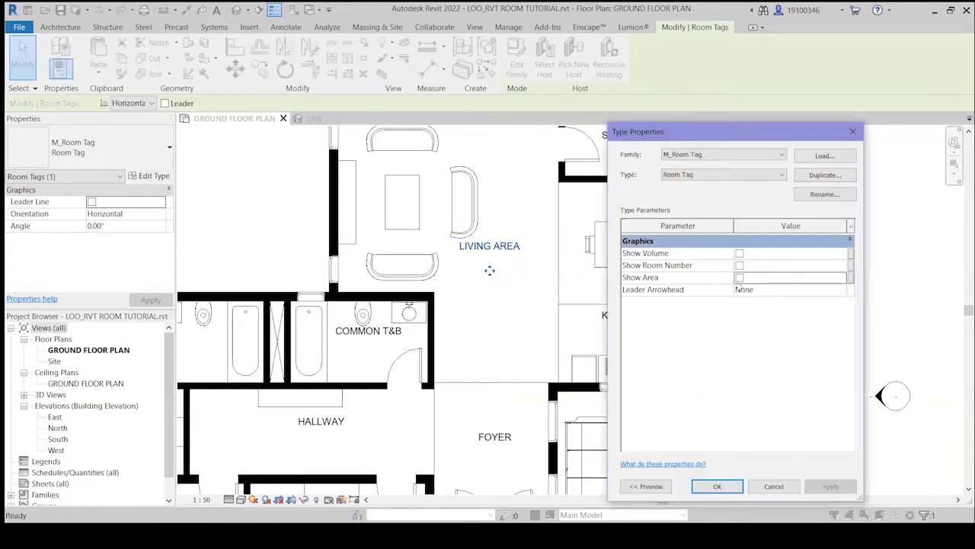
click(739, 278)
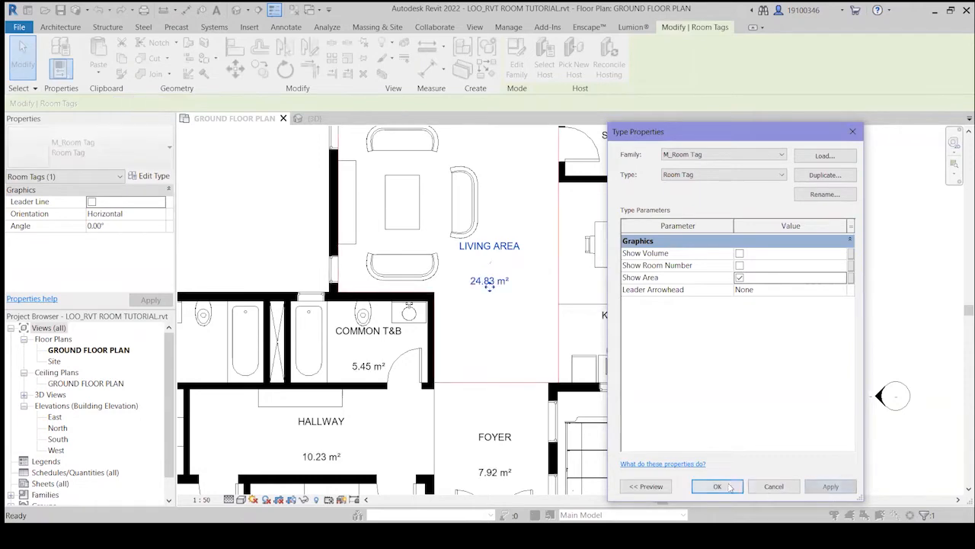
click(716, 486)
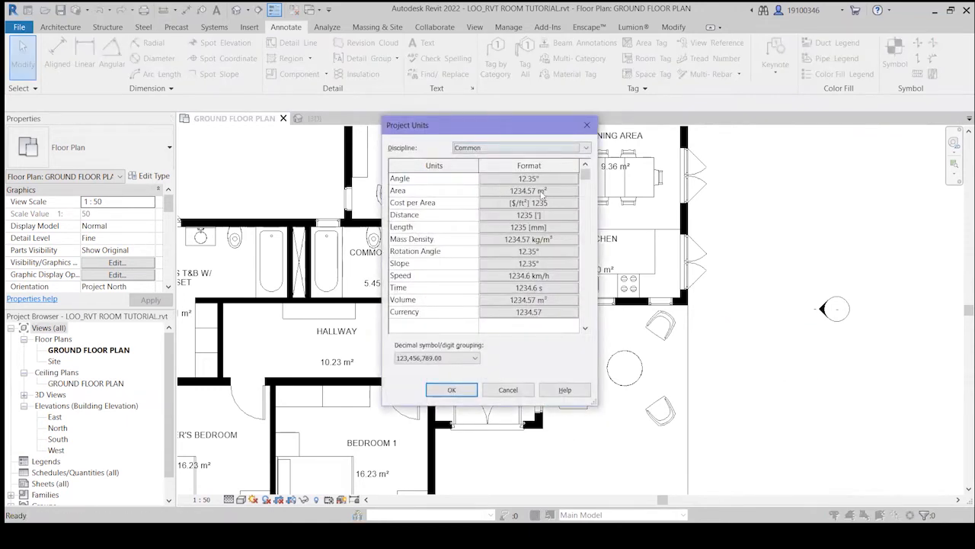
click(528, 189)
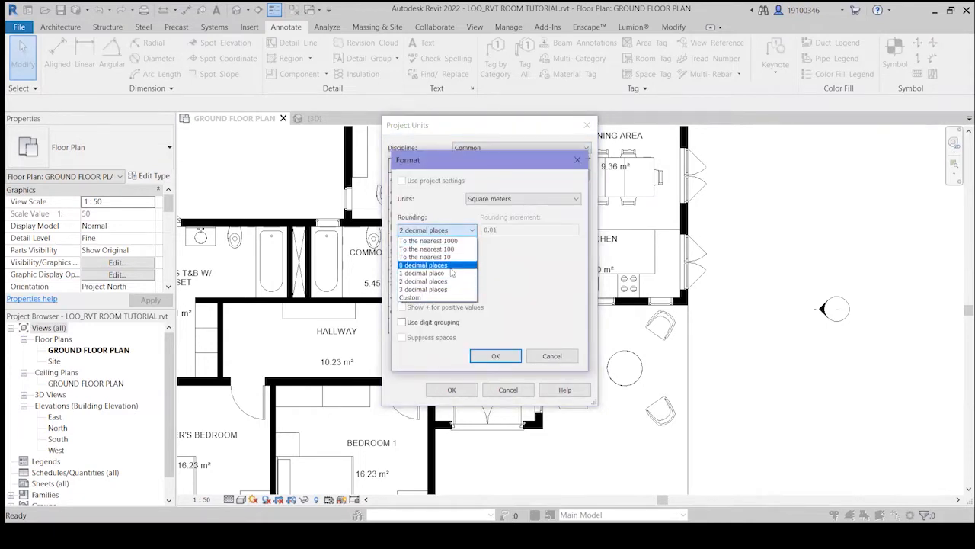
click(424, 265)
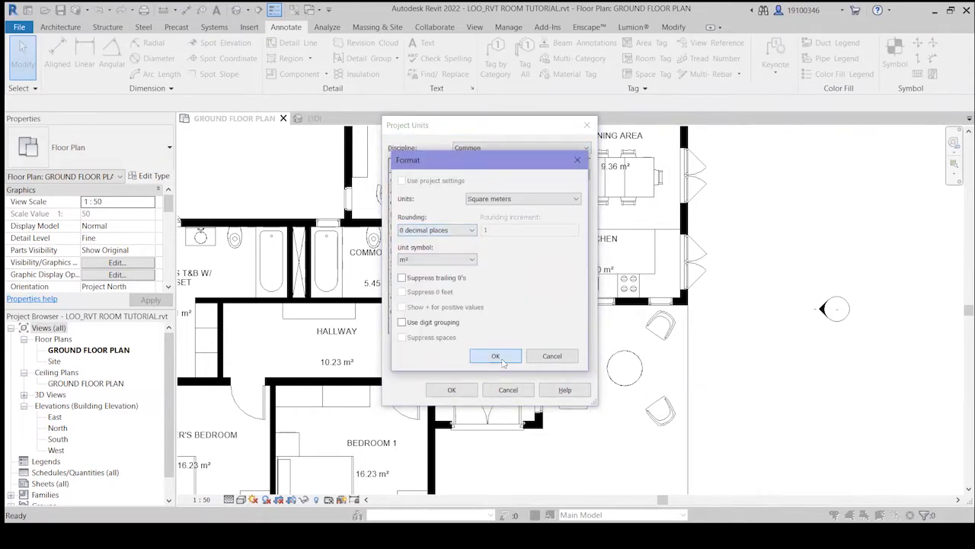
click(495, 357)
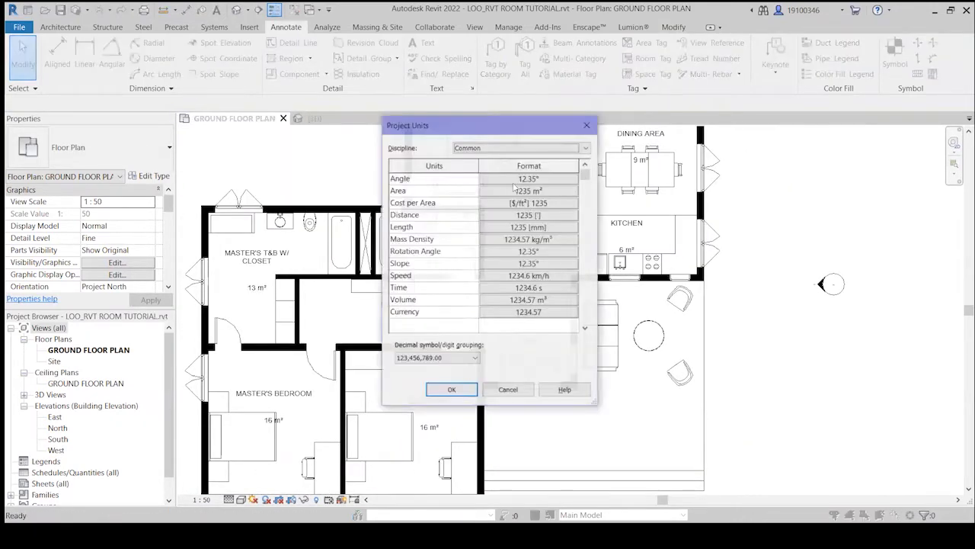
click(527, 190)
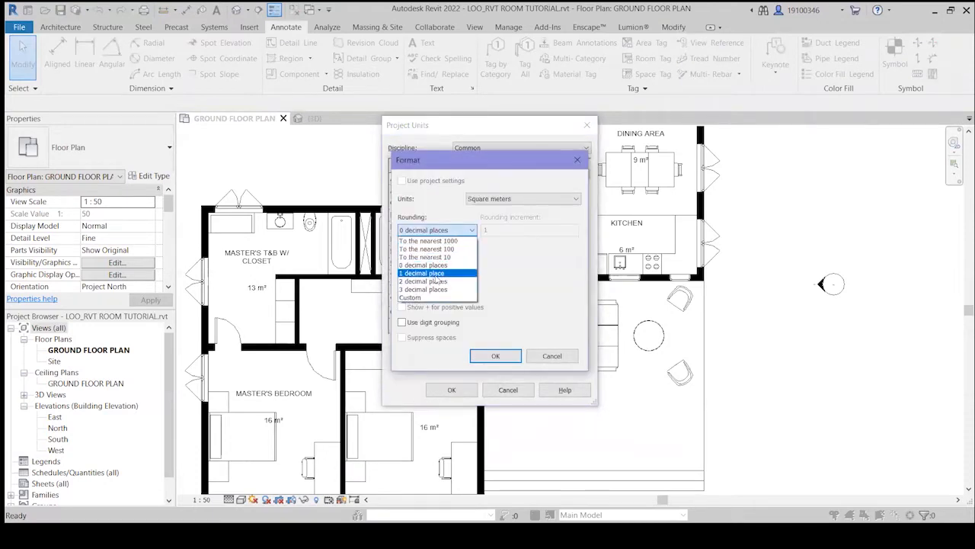
click(495, 356)
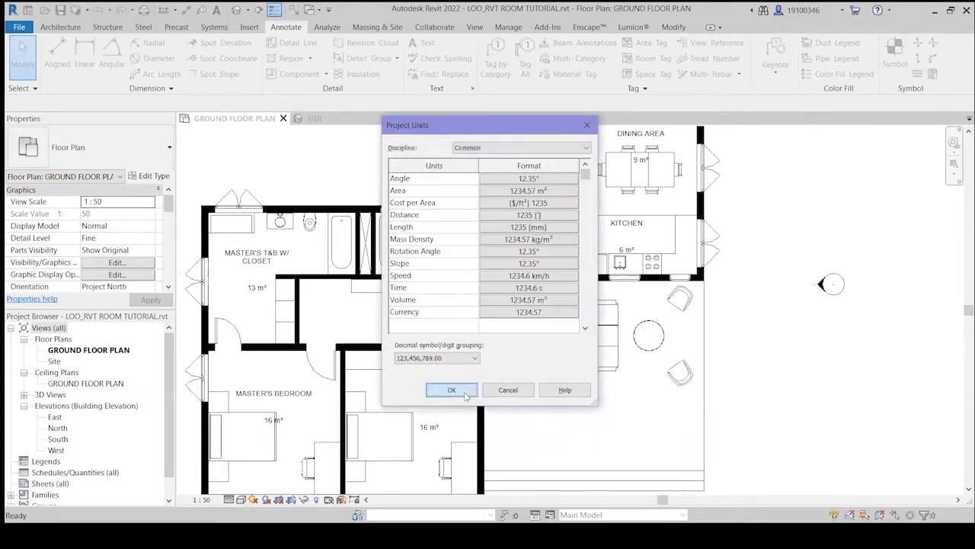
click(451, 390)
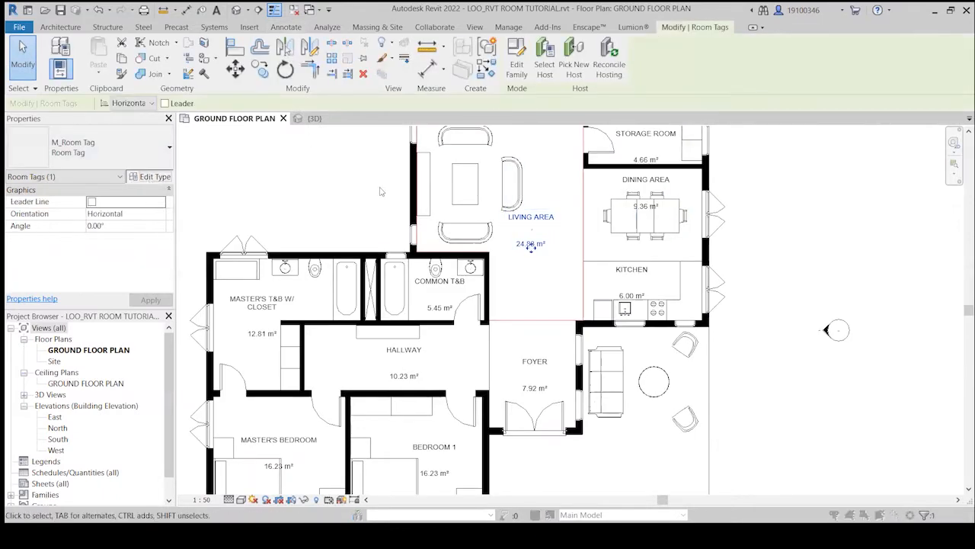
- Hide areas in the room tags, then add a colour fill legend for Rooms coloured by Name
click(153, 177)
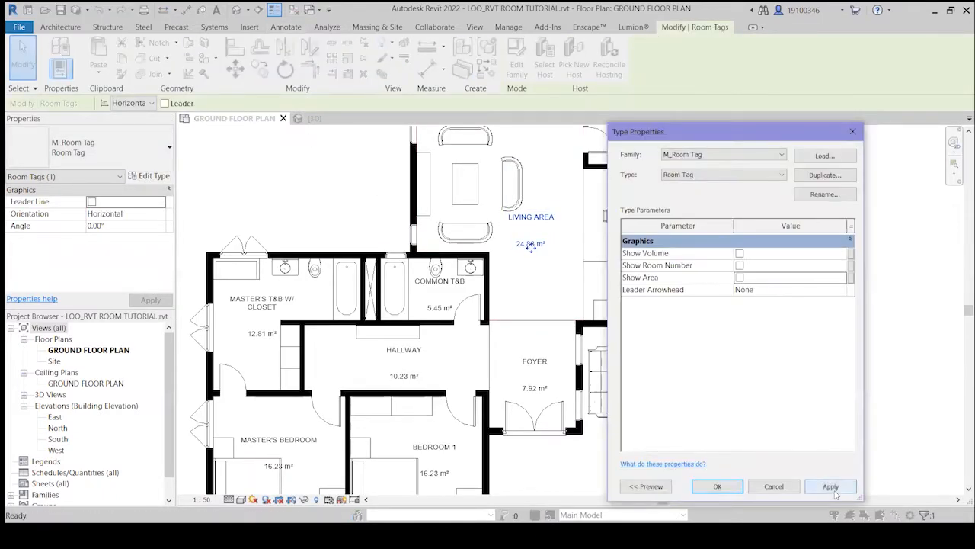
click(717, 486)
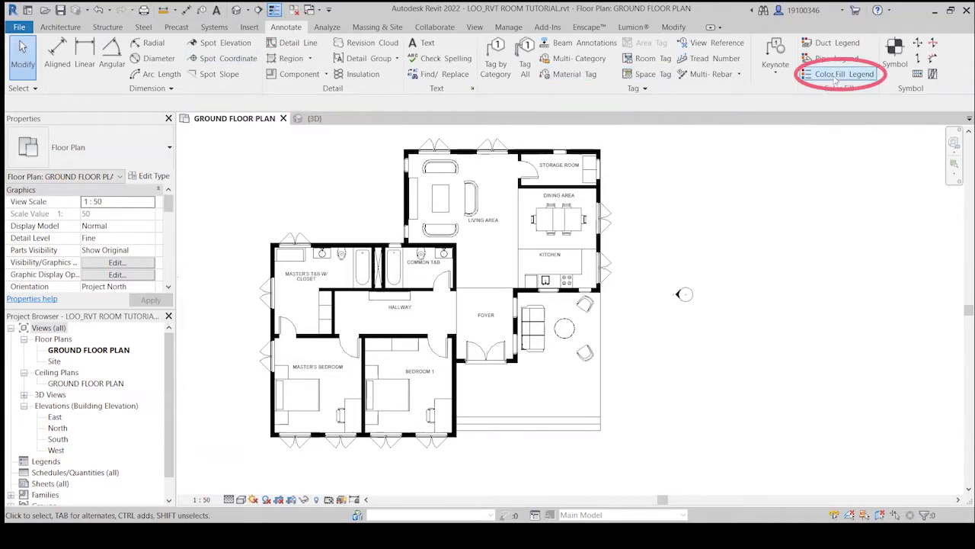
click(844, 73)
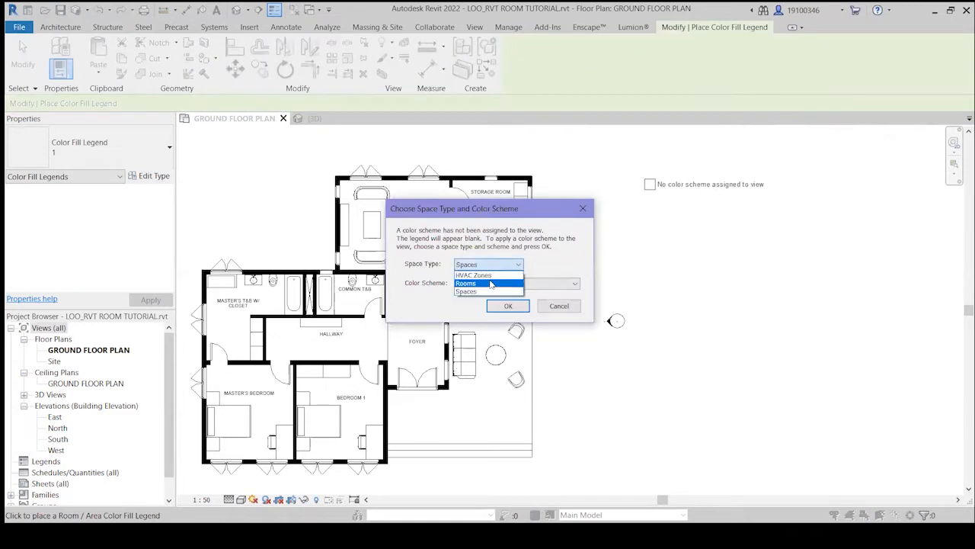
click(466, 282)
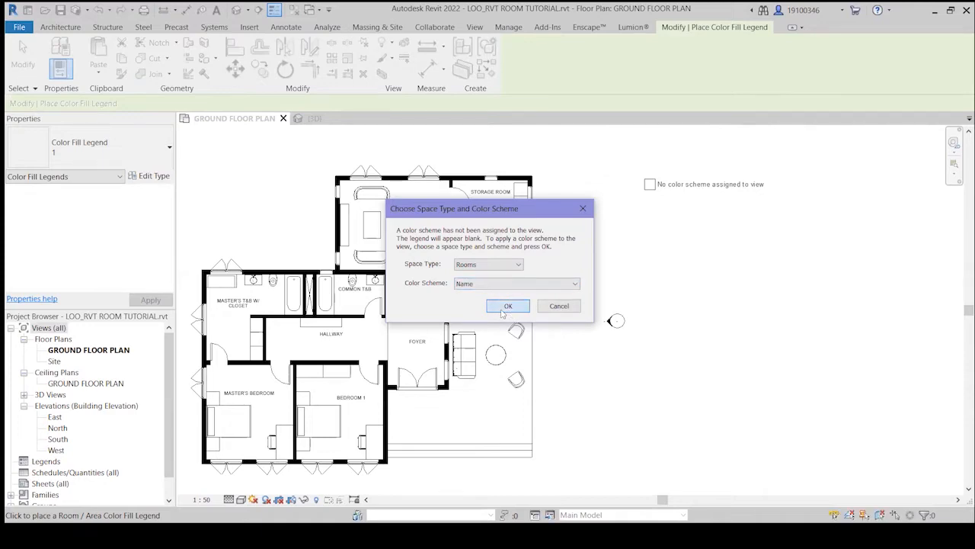
click(507, 305)
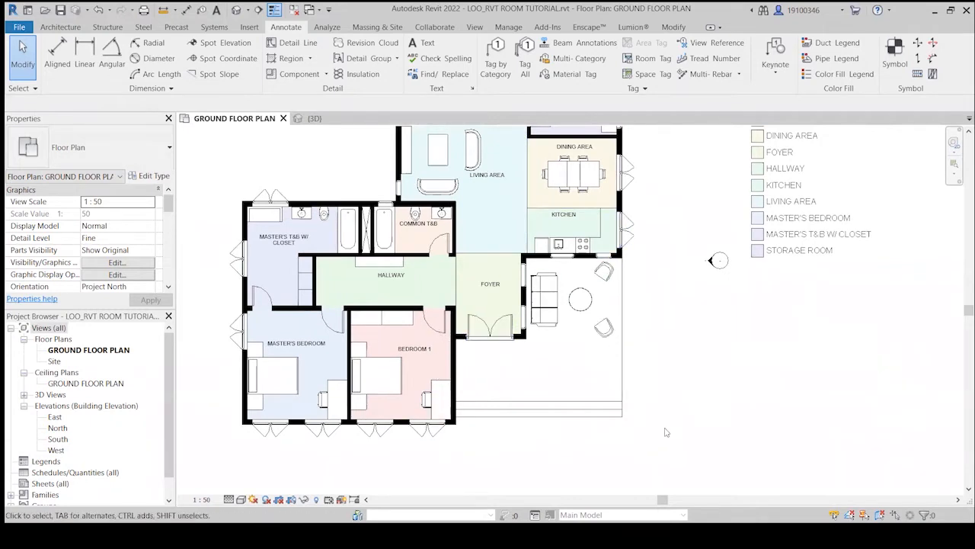
mouse_move(637, 440)
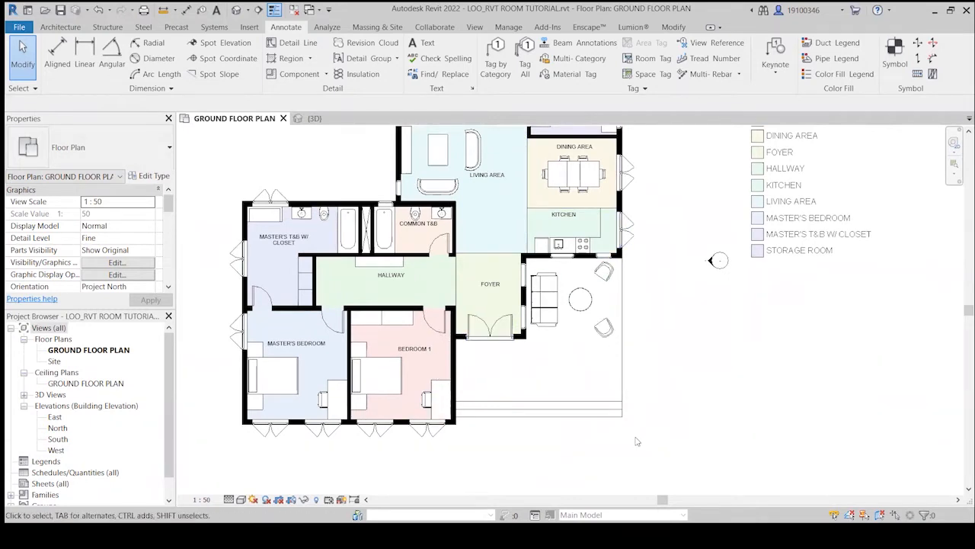
mouse_move(628, 443)
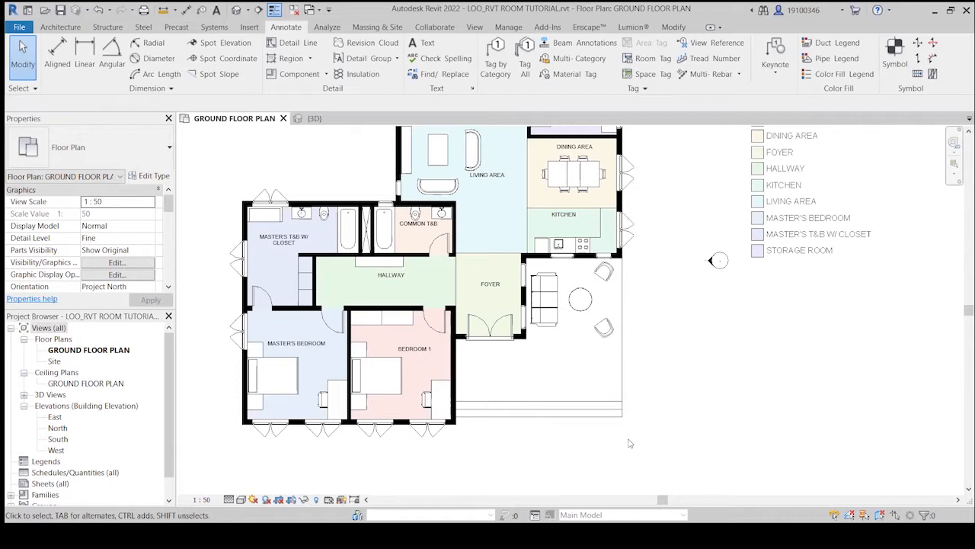
mouse_move(639, 426)
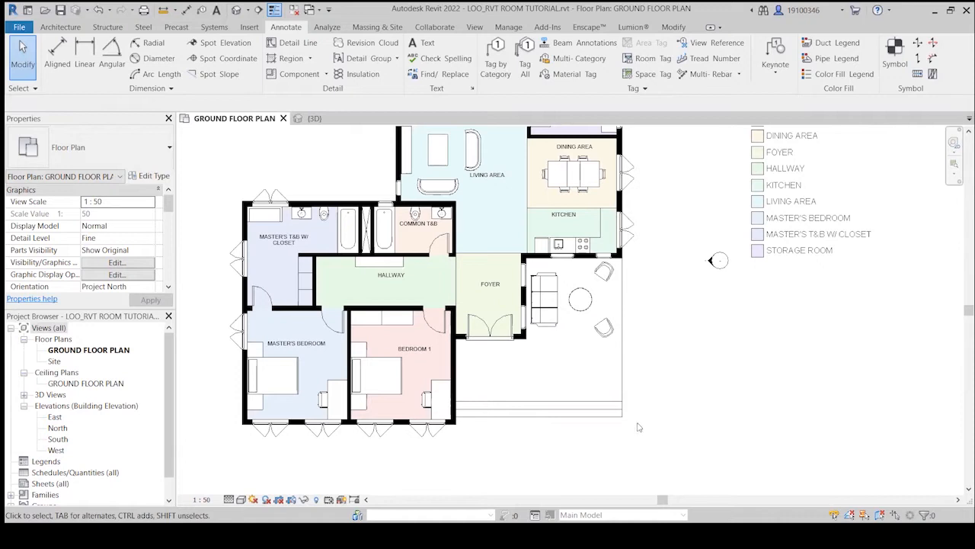
mouse_move(641, 427)
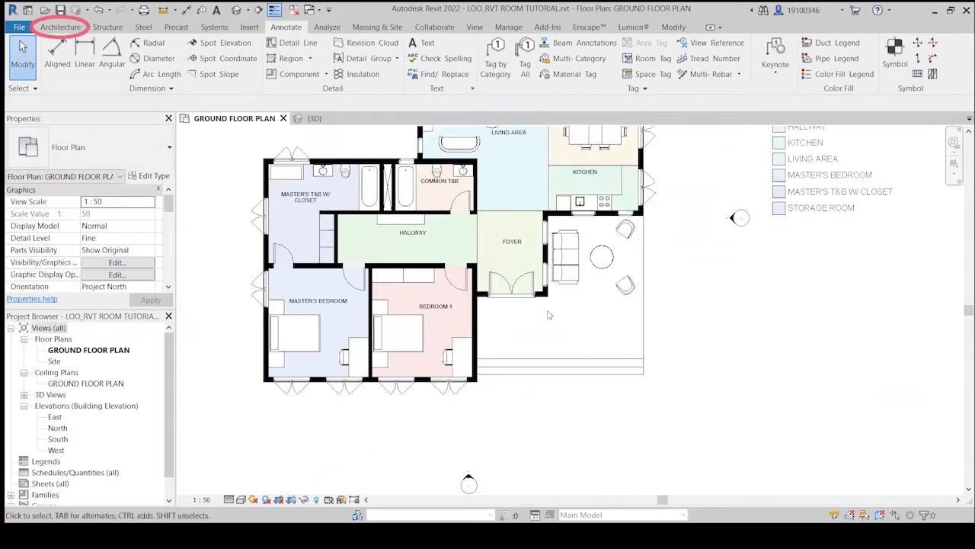
- Switch to the Architecture tab and start the Room Separator tool
click(60, 27)
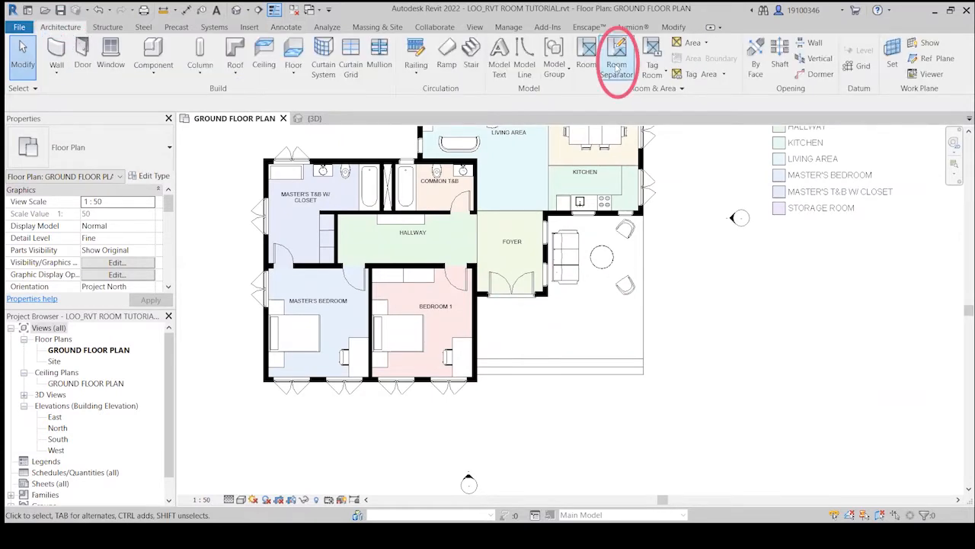
click(616, 58)
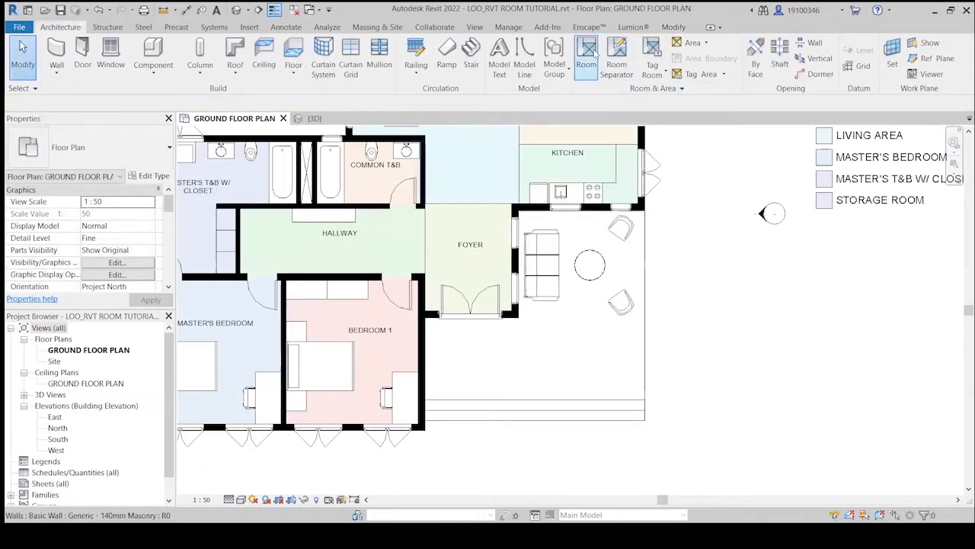
- Place a new room in the porch and patio area and begin renaming its tag, typing 'ent'
click(585, 58)
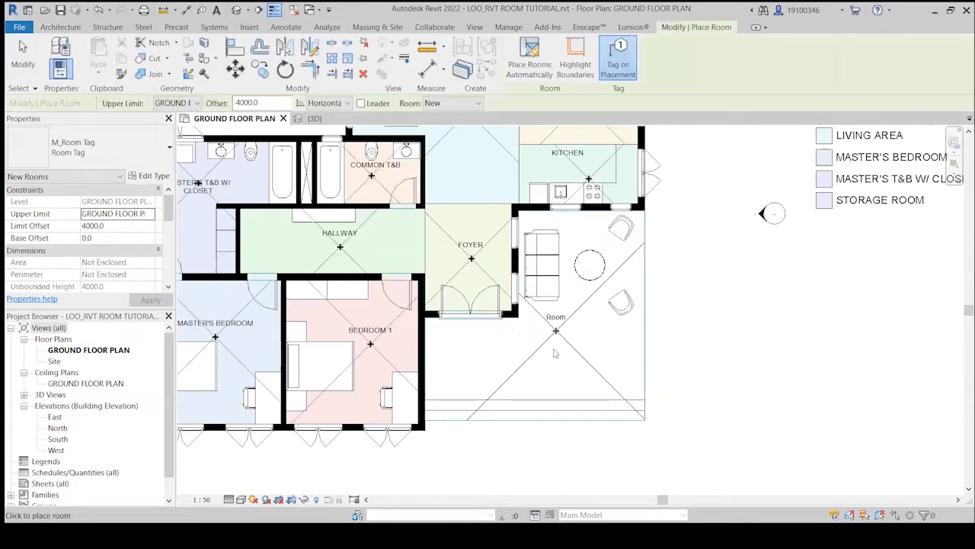
click(555, 330)
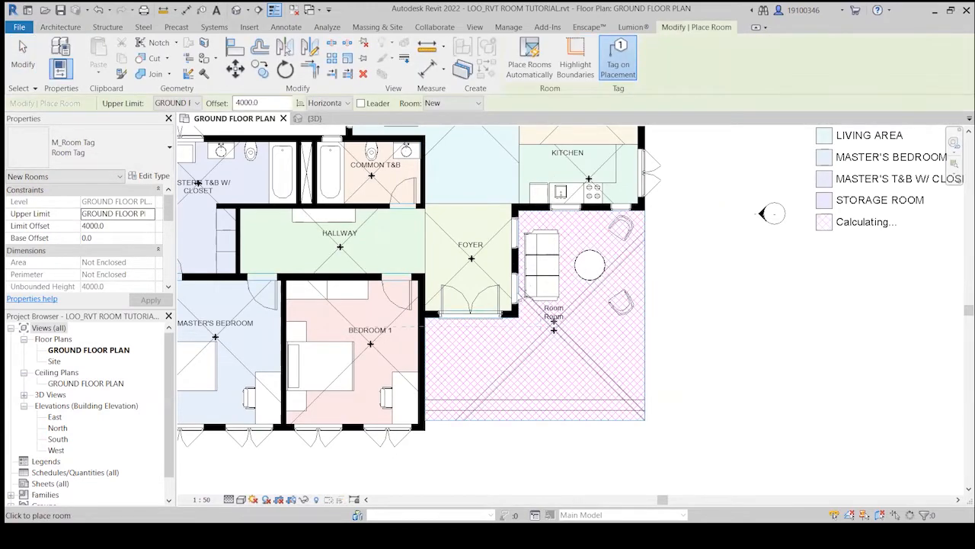
key(Escape)
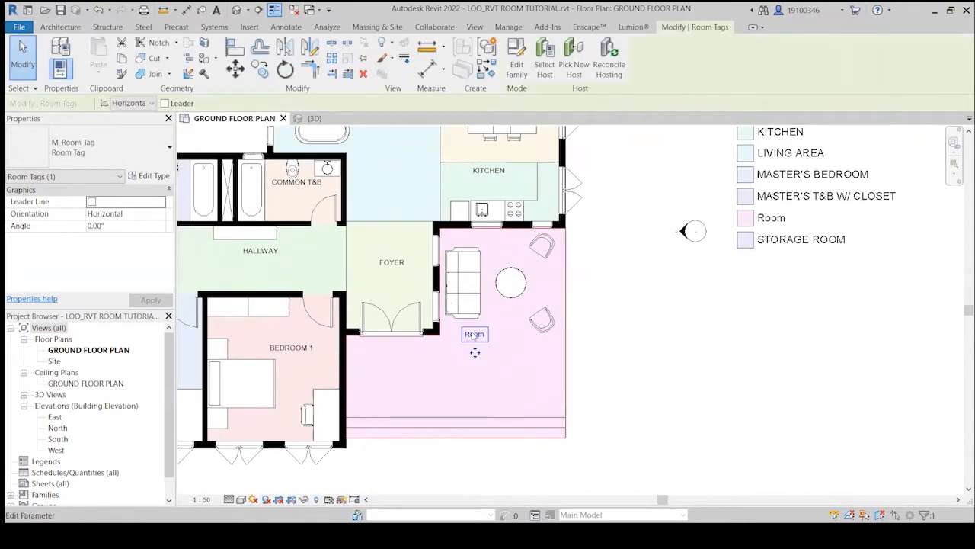
double_click(476, 334)
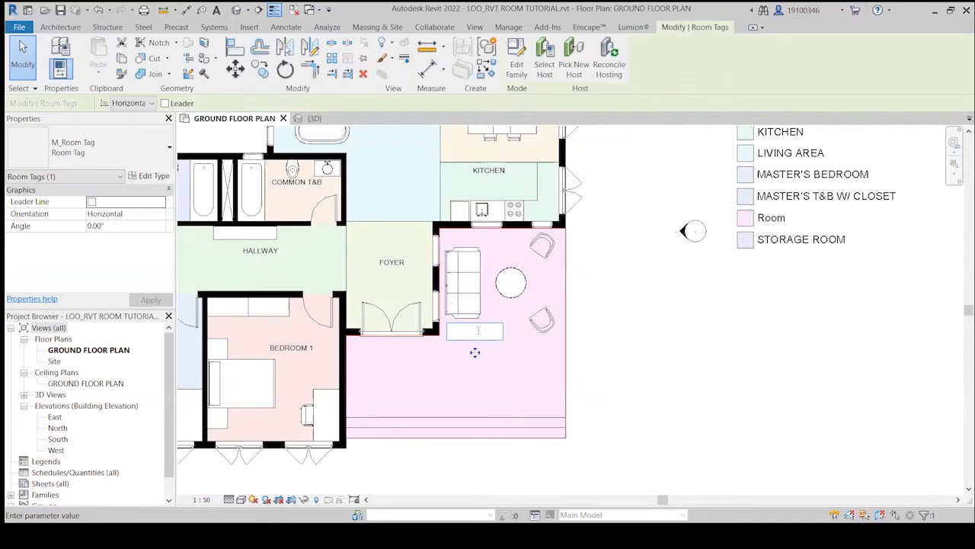
text(ent)
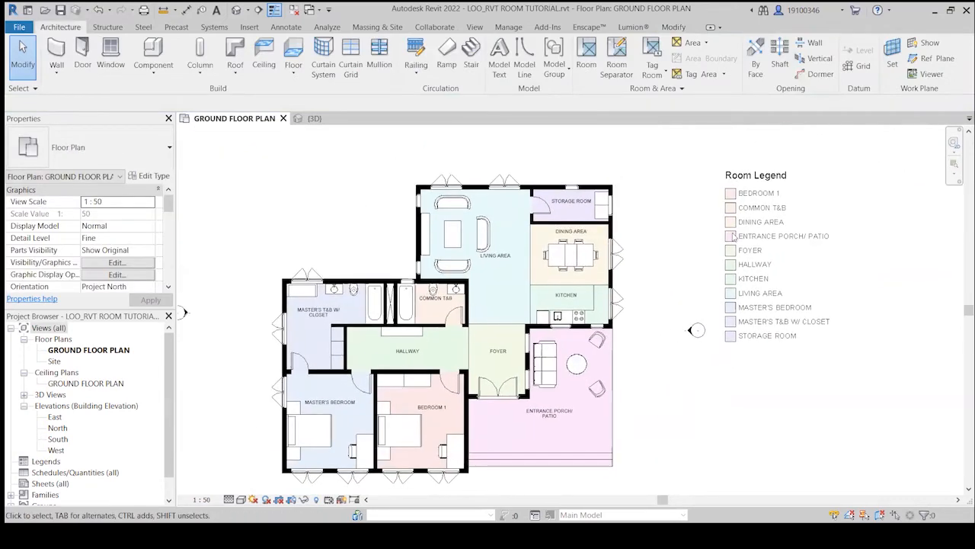
click(756, 174)
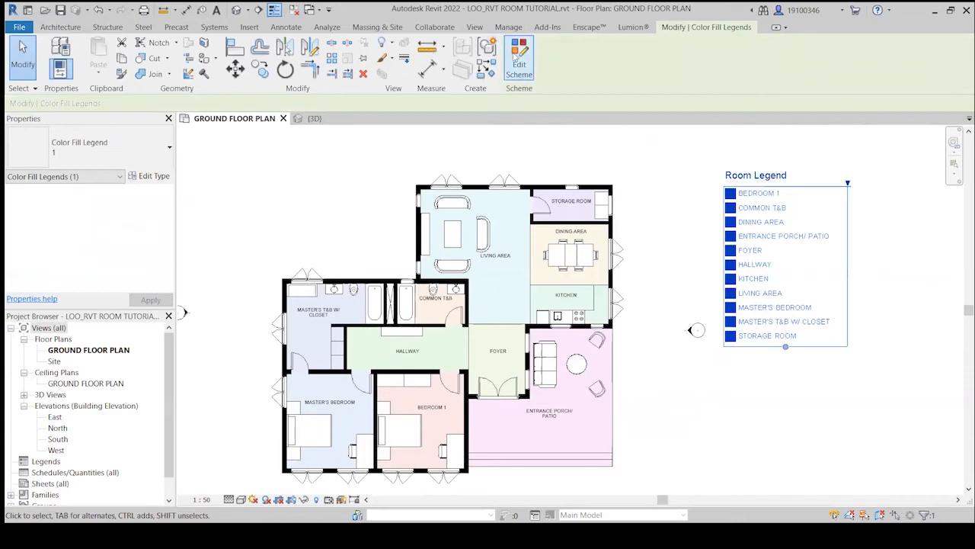
click(518, 58)
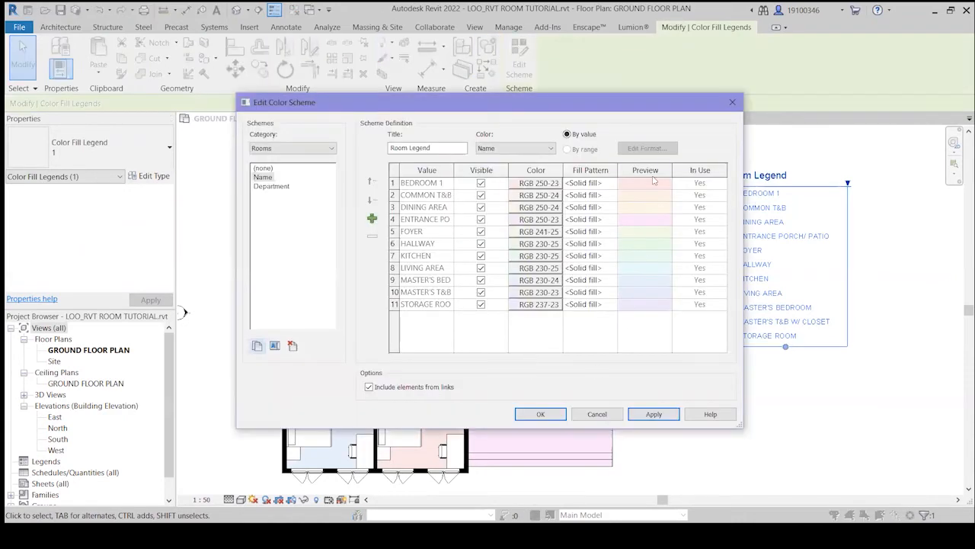
click(536, 183)
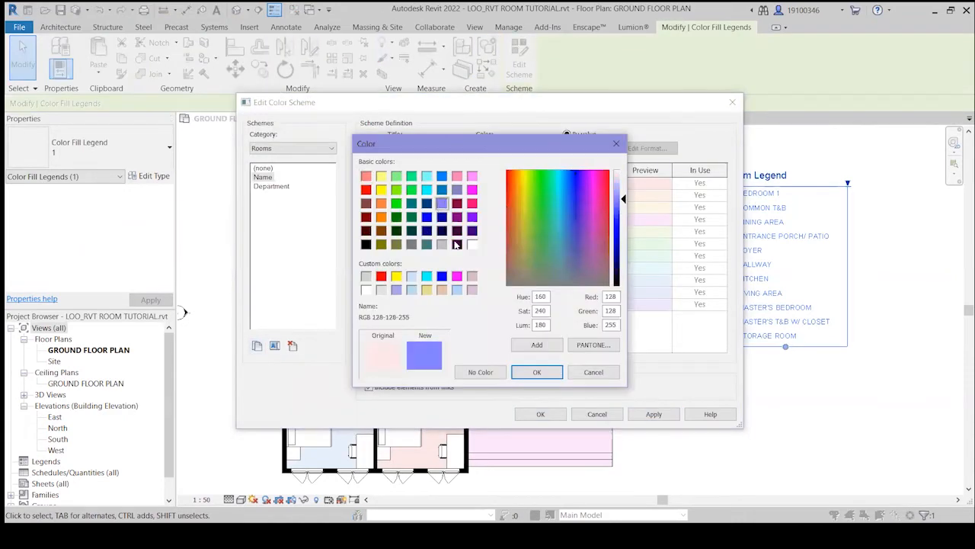
click(536, 372)
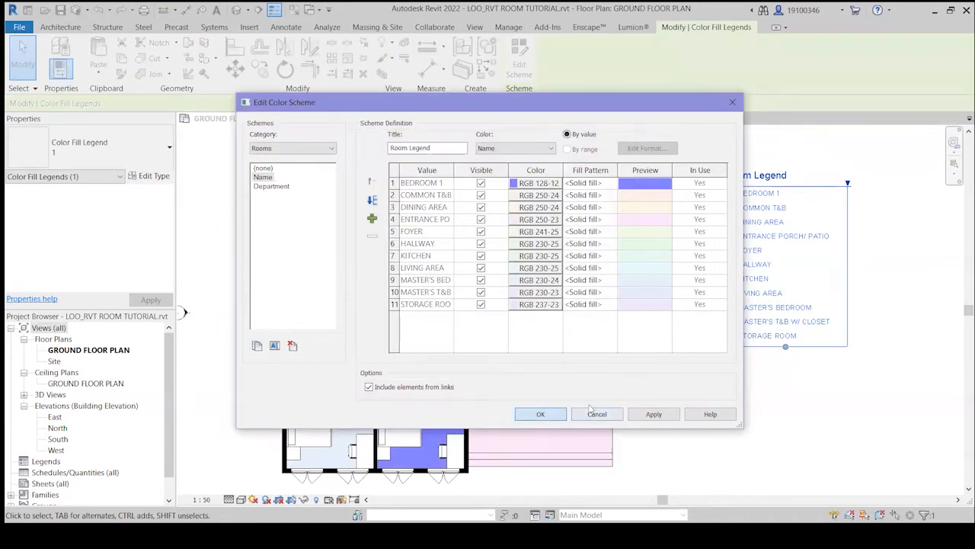
click(539, 414)
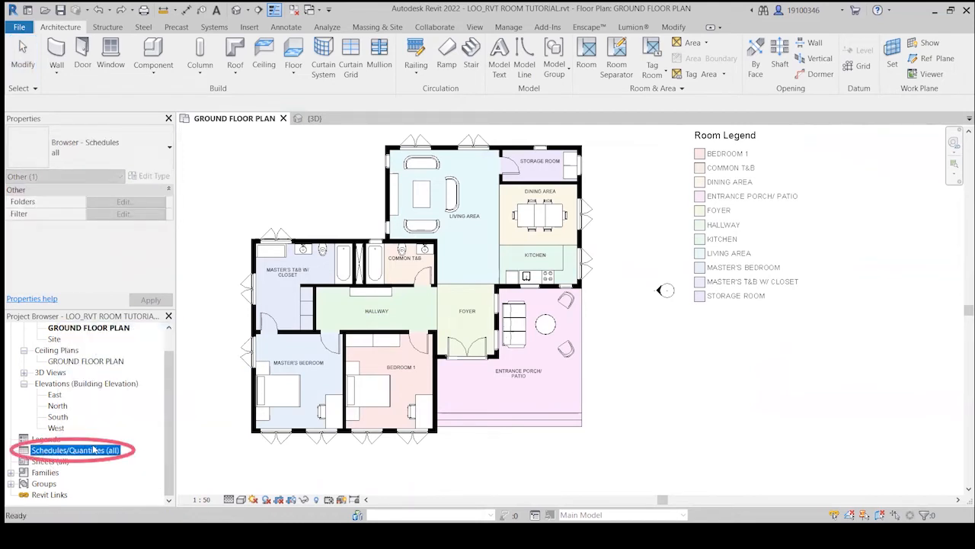
- Create a new Rooms schedule with Phase set to New Construction
right_click(77, 449)
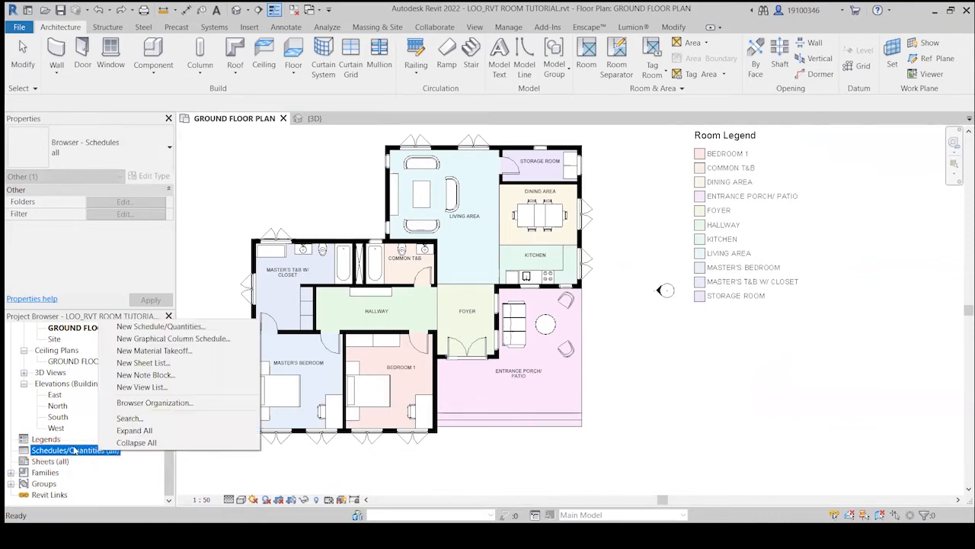
click(161, 327)
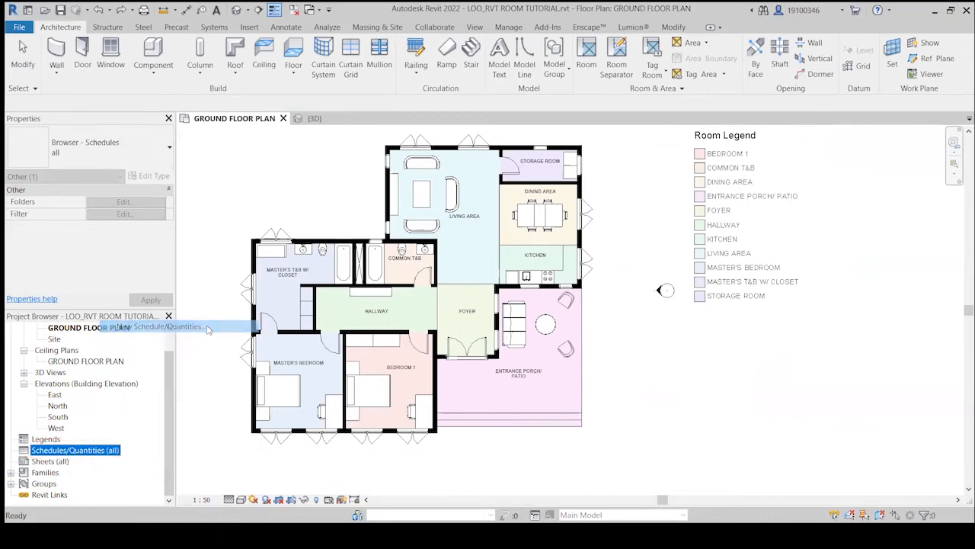
click(167, 326)
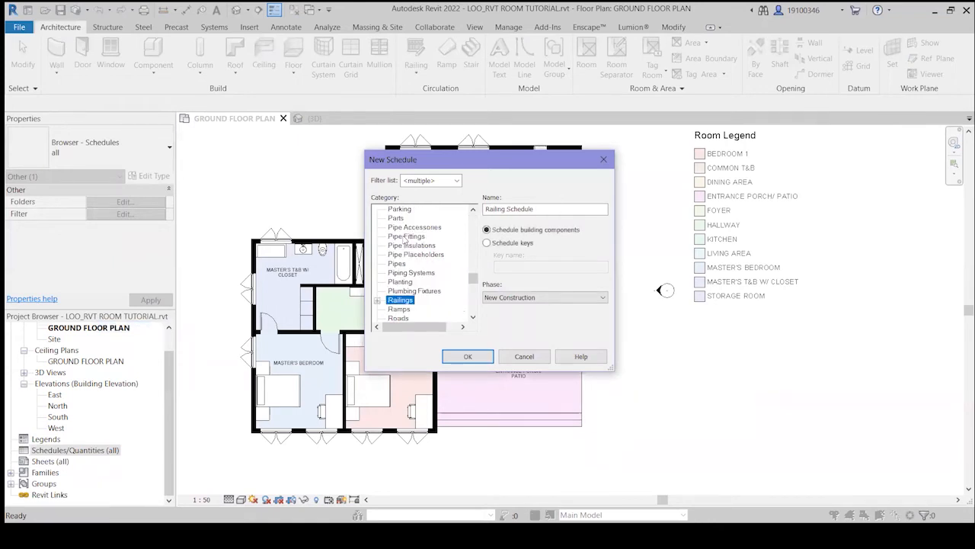
click(399, 299)
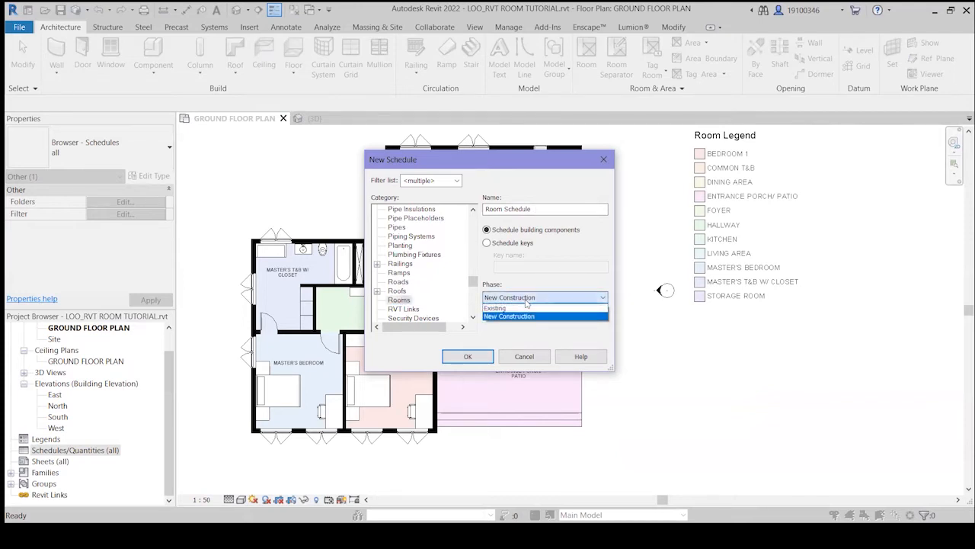
click(509, 316)
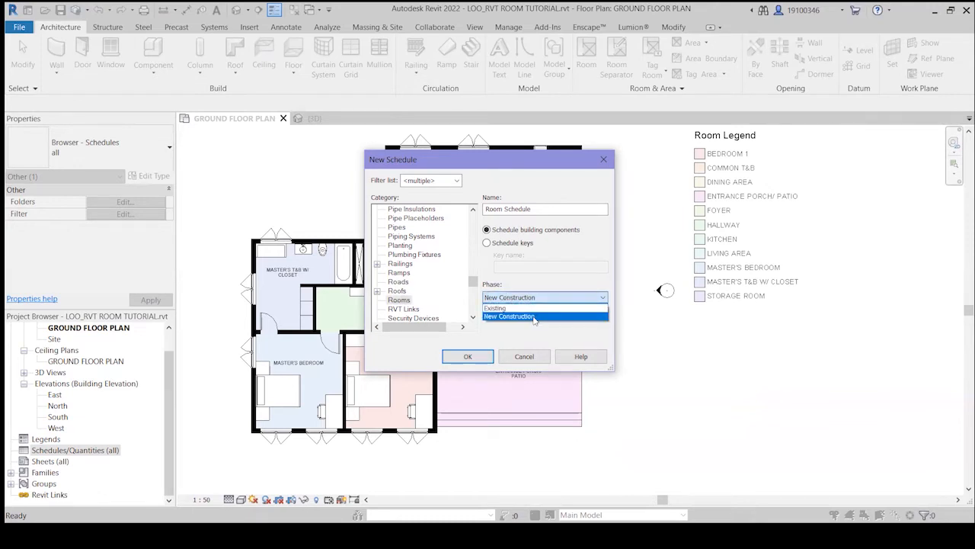
click(509, 315)
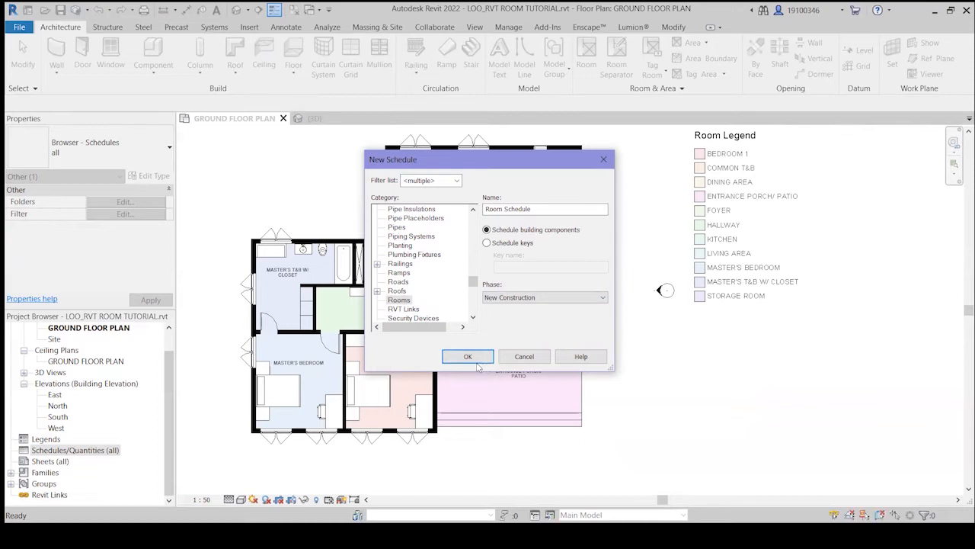
click(466, 357)
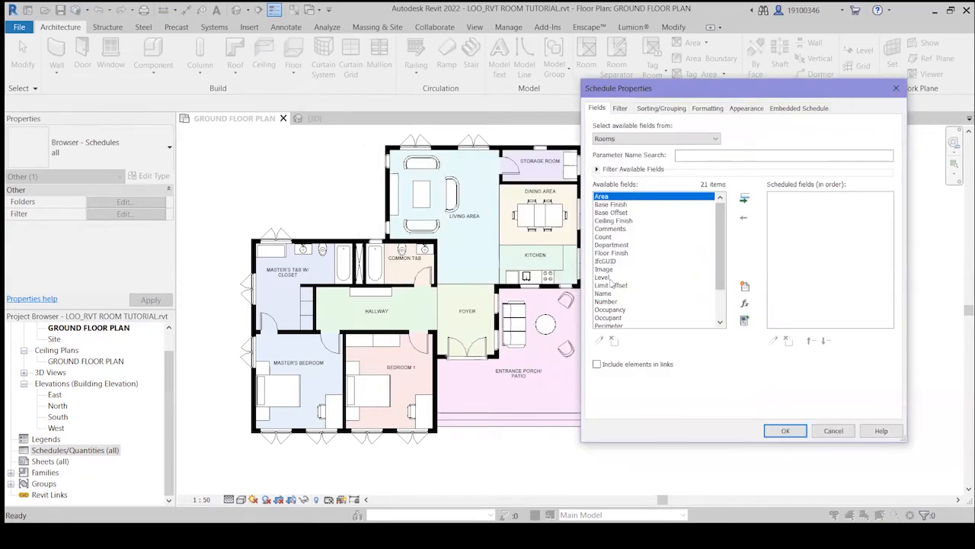
- Add Name and Area to the scheduled fields and generate the Room Schedule
click(604, 293)
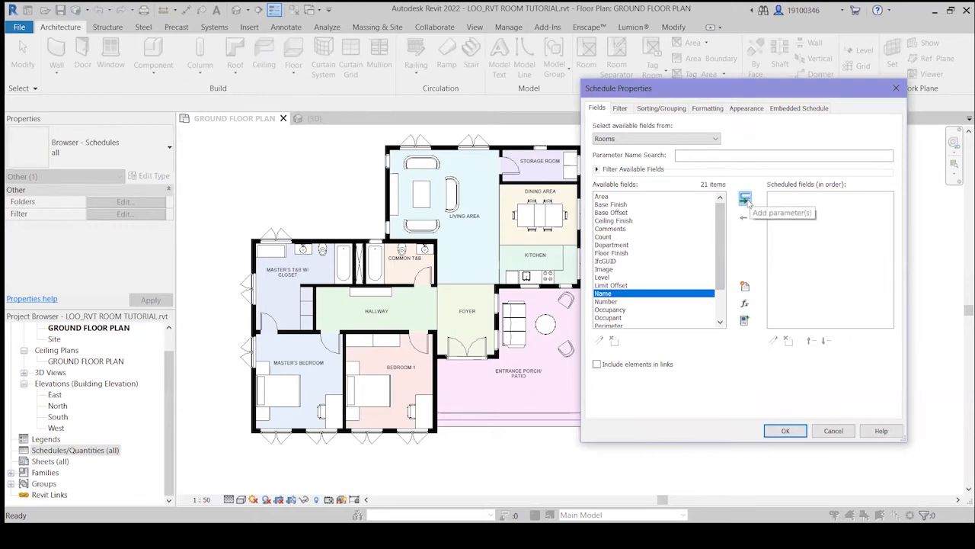
click(744, 198)
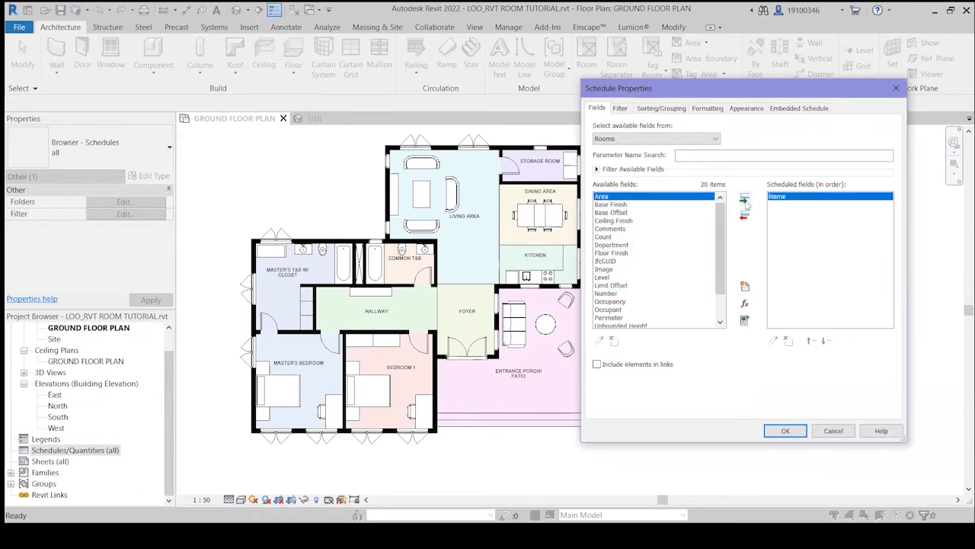
click(744, 200)
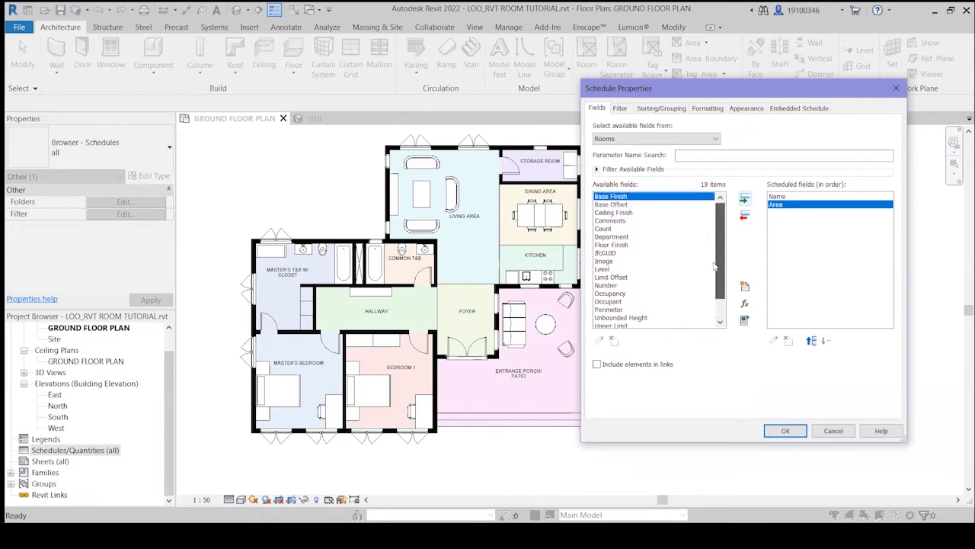
scroll(down, 3)
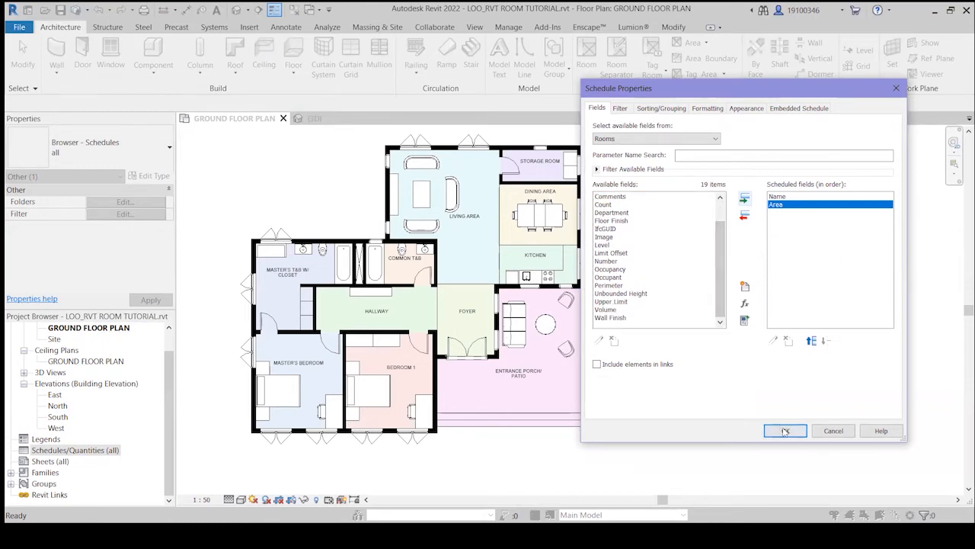
click(785, 430)
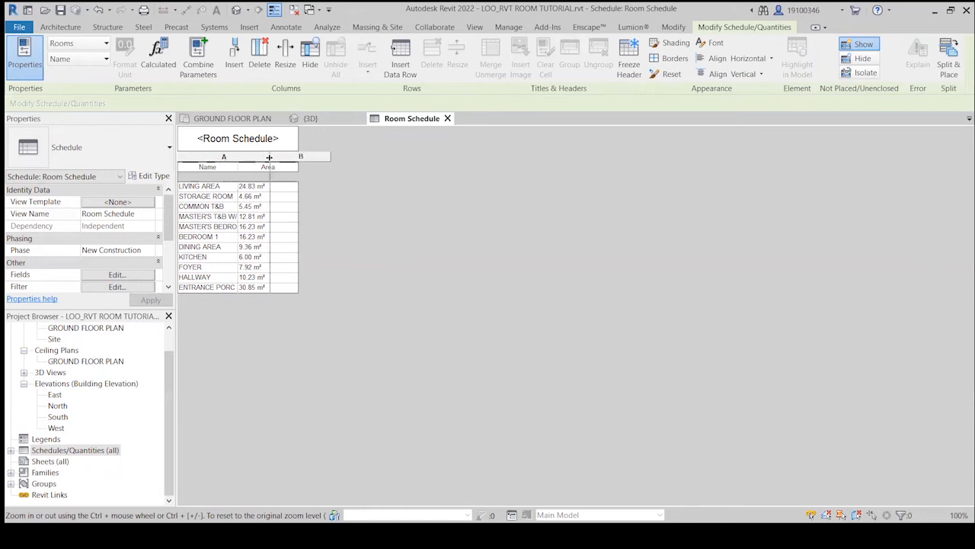
- Widen the schedule columns for full room names and retitle the schedule header with the house name and 'ROOM'
drag(268, 155, 329, 156)
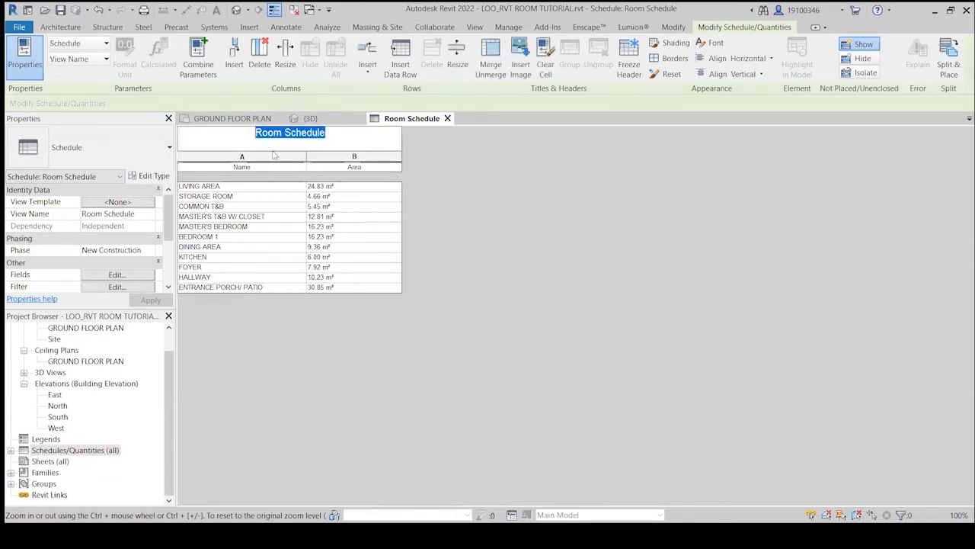
text(CIARA'S HOUSE>)
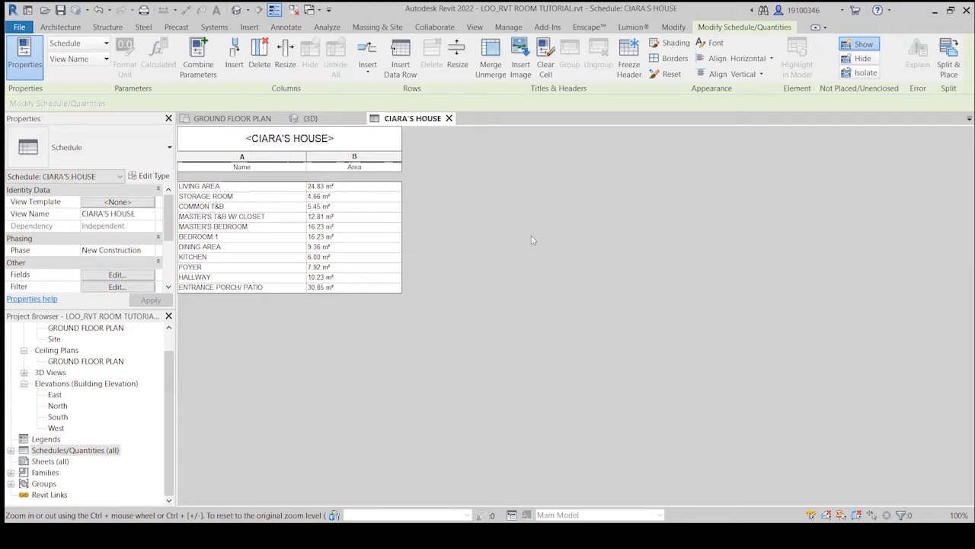
double_click(290, 133)
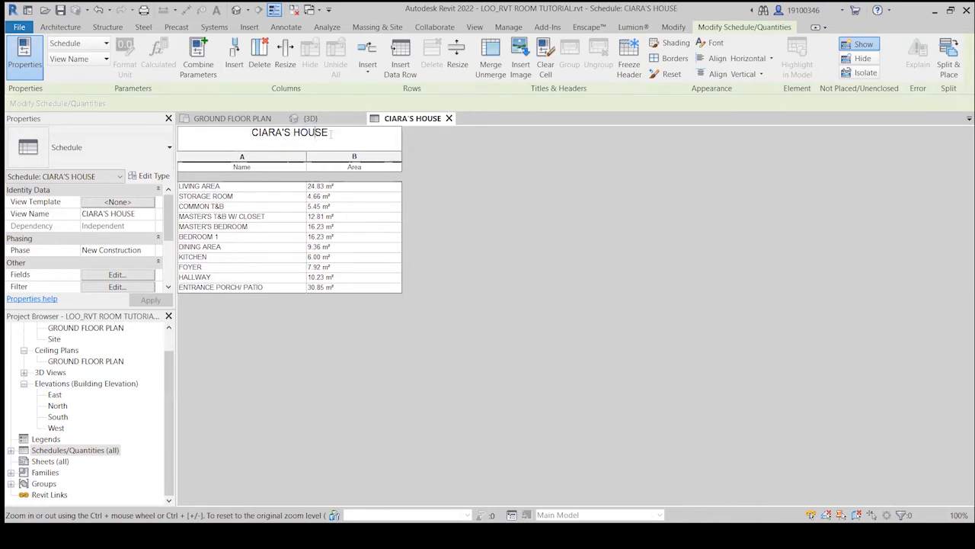
text(ROOM SCHEDULE)
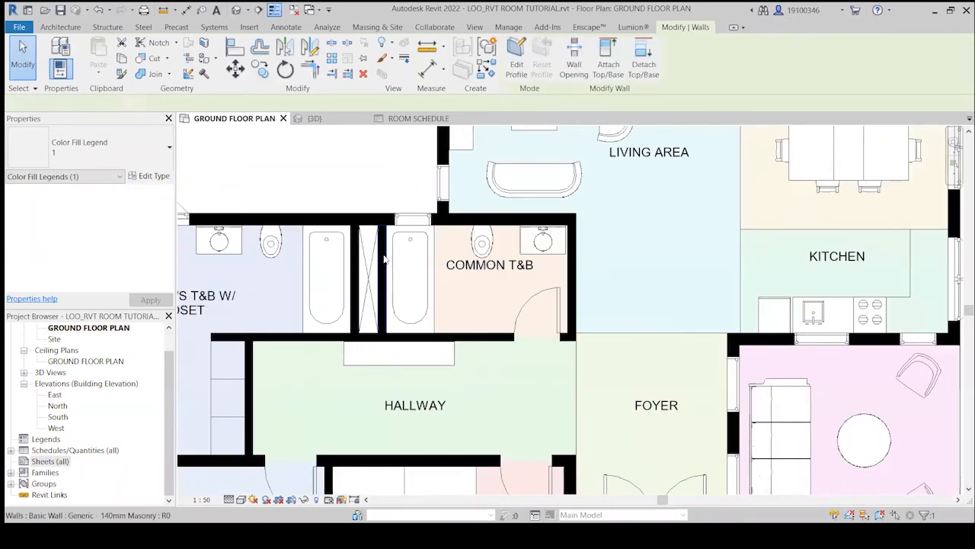
- Return to the GROUND FLOOR PLAN view showing the colour-filled rooms and legend
click(382, 278)
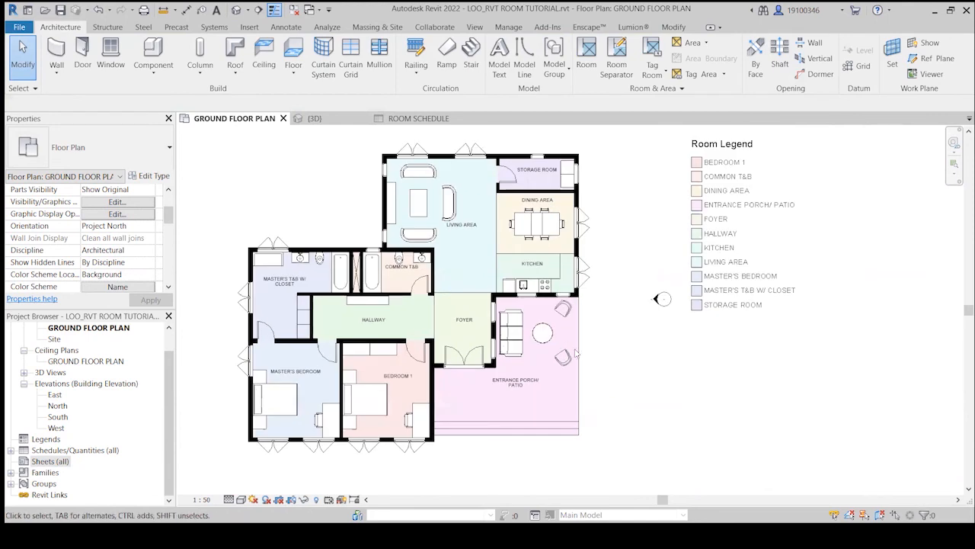
mouse_move(631, 338)
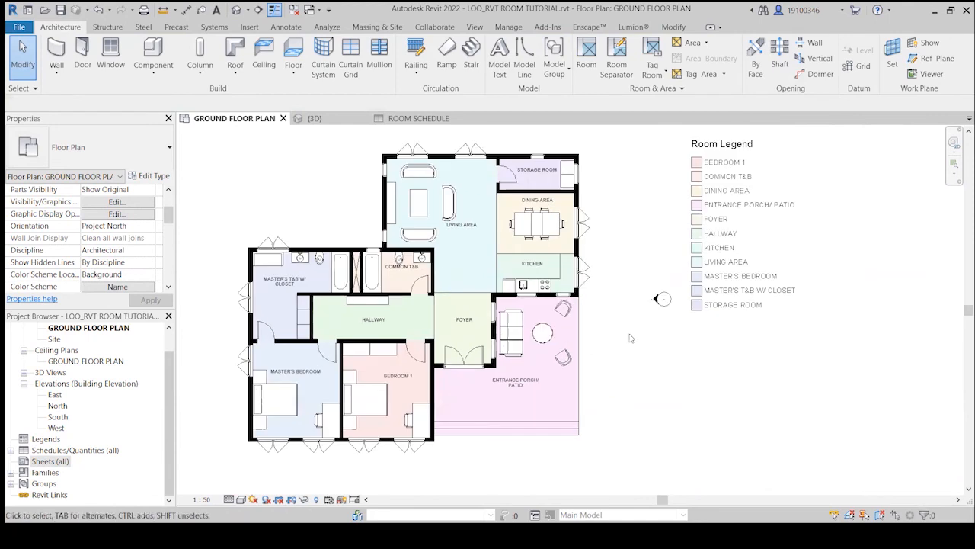